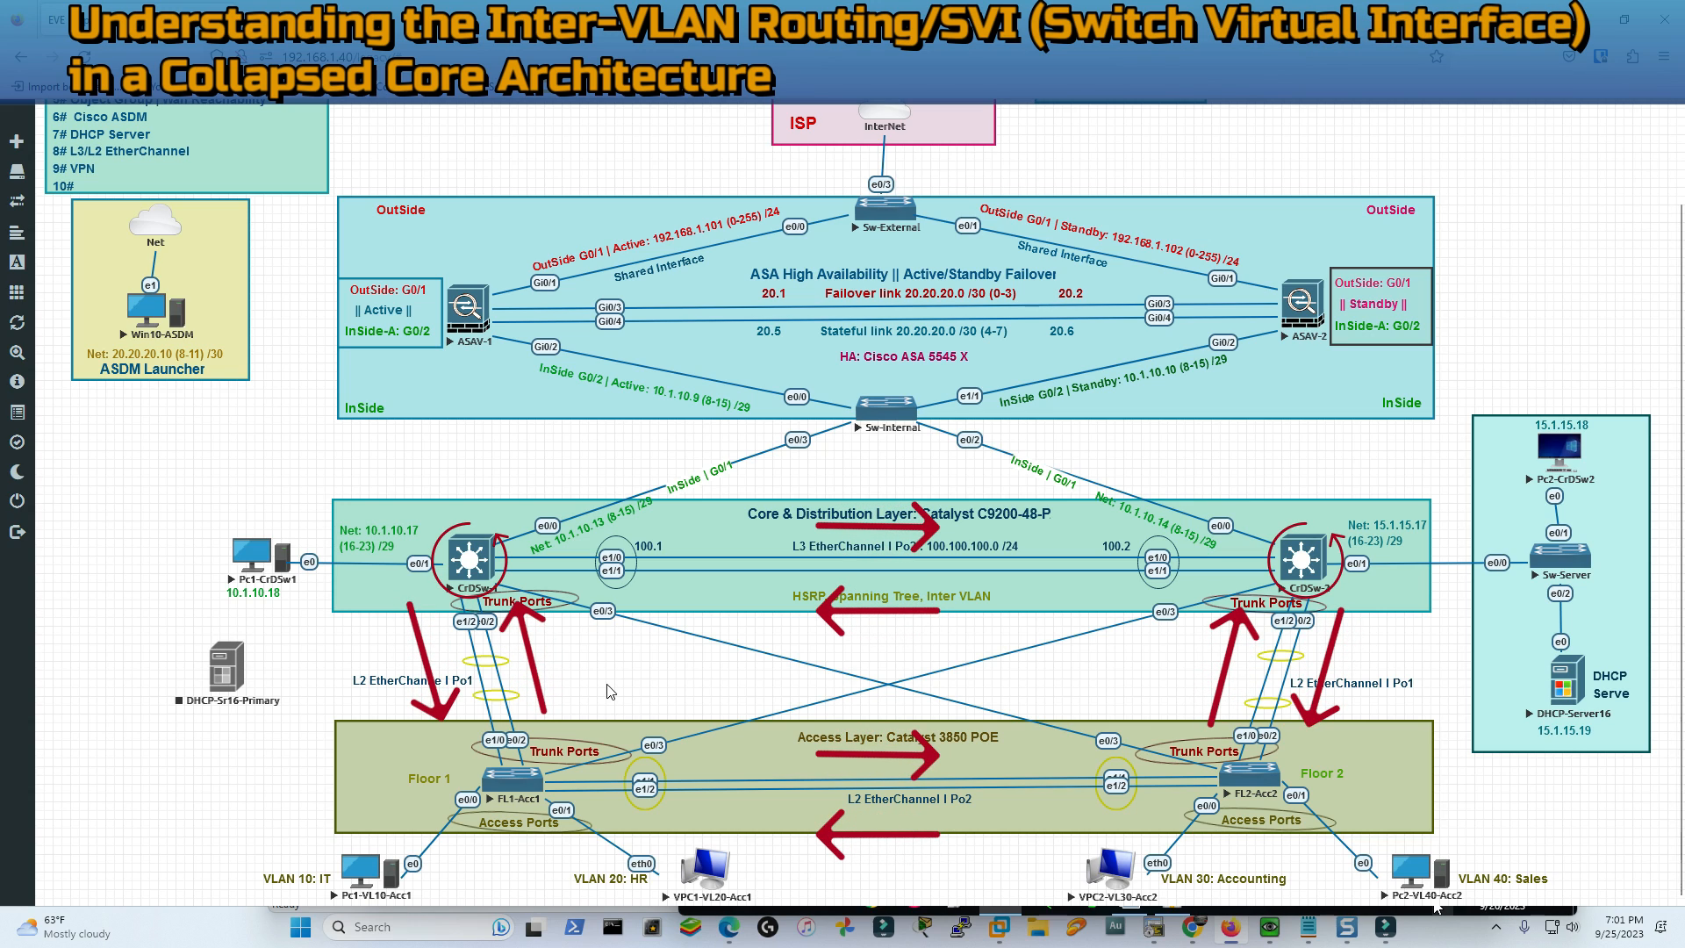
{"action": "mouse_move", "coordinate": [861, 775]}
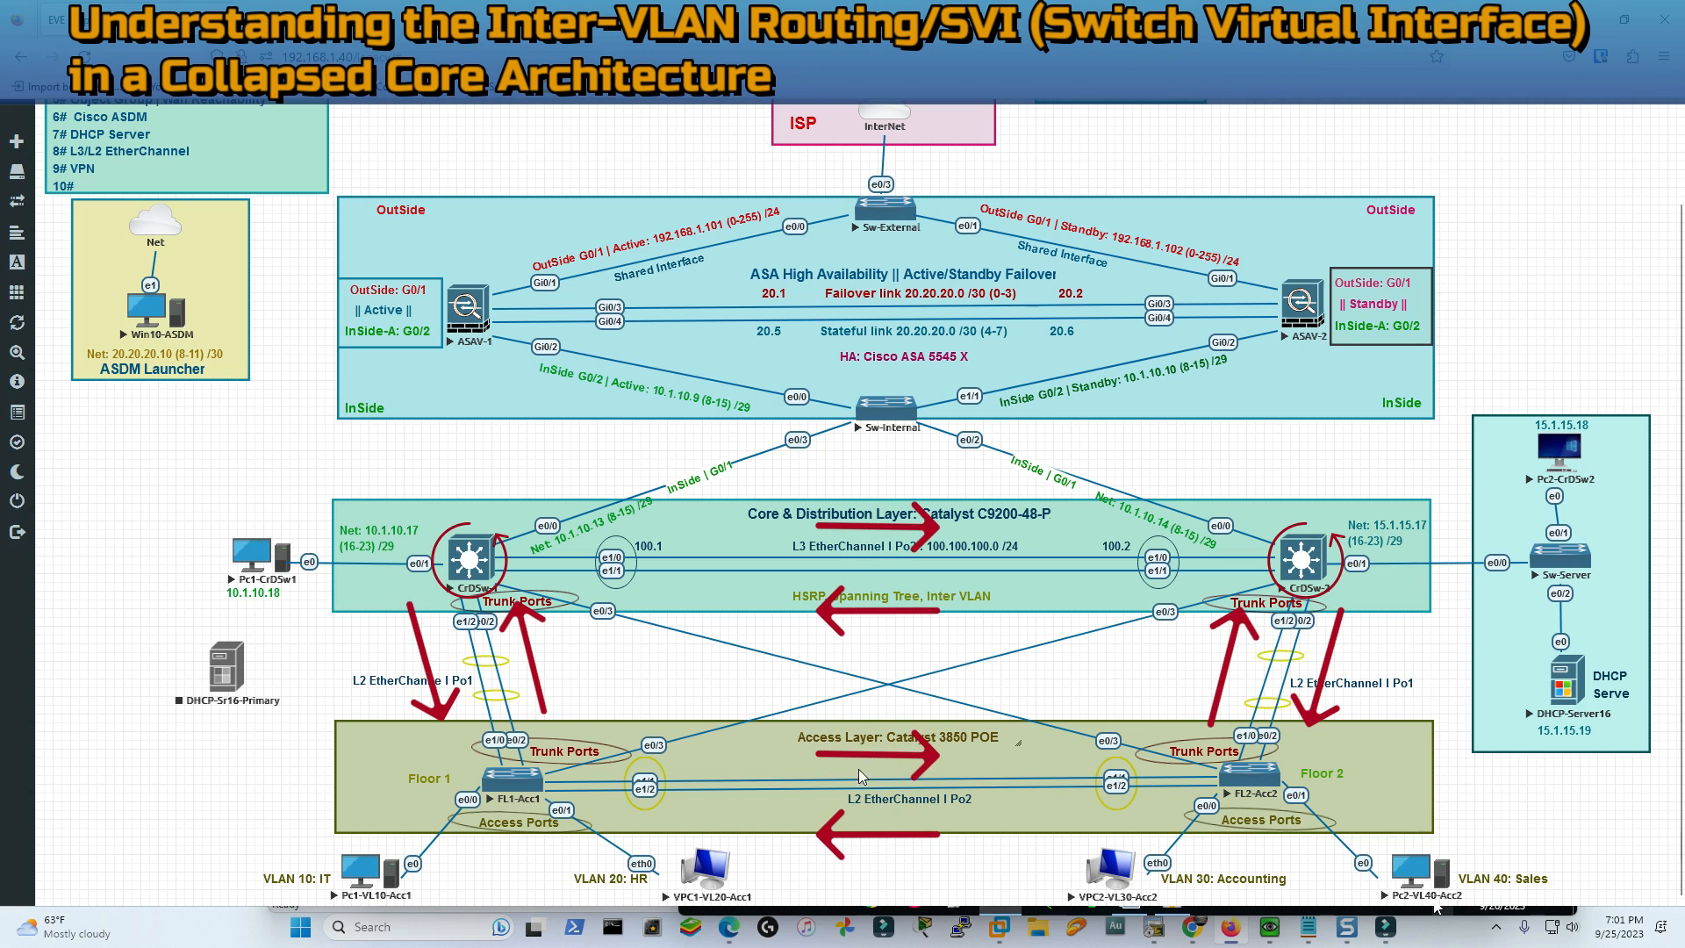
{"action": "mouse_move", "coordinate": [427, 615]}
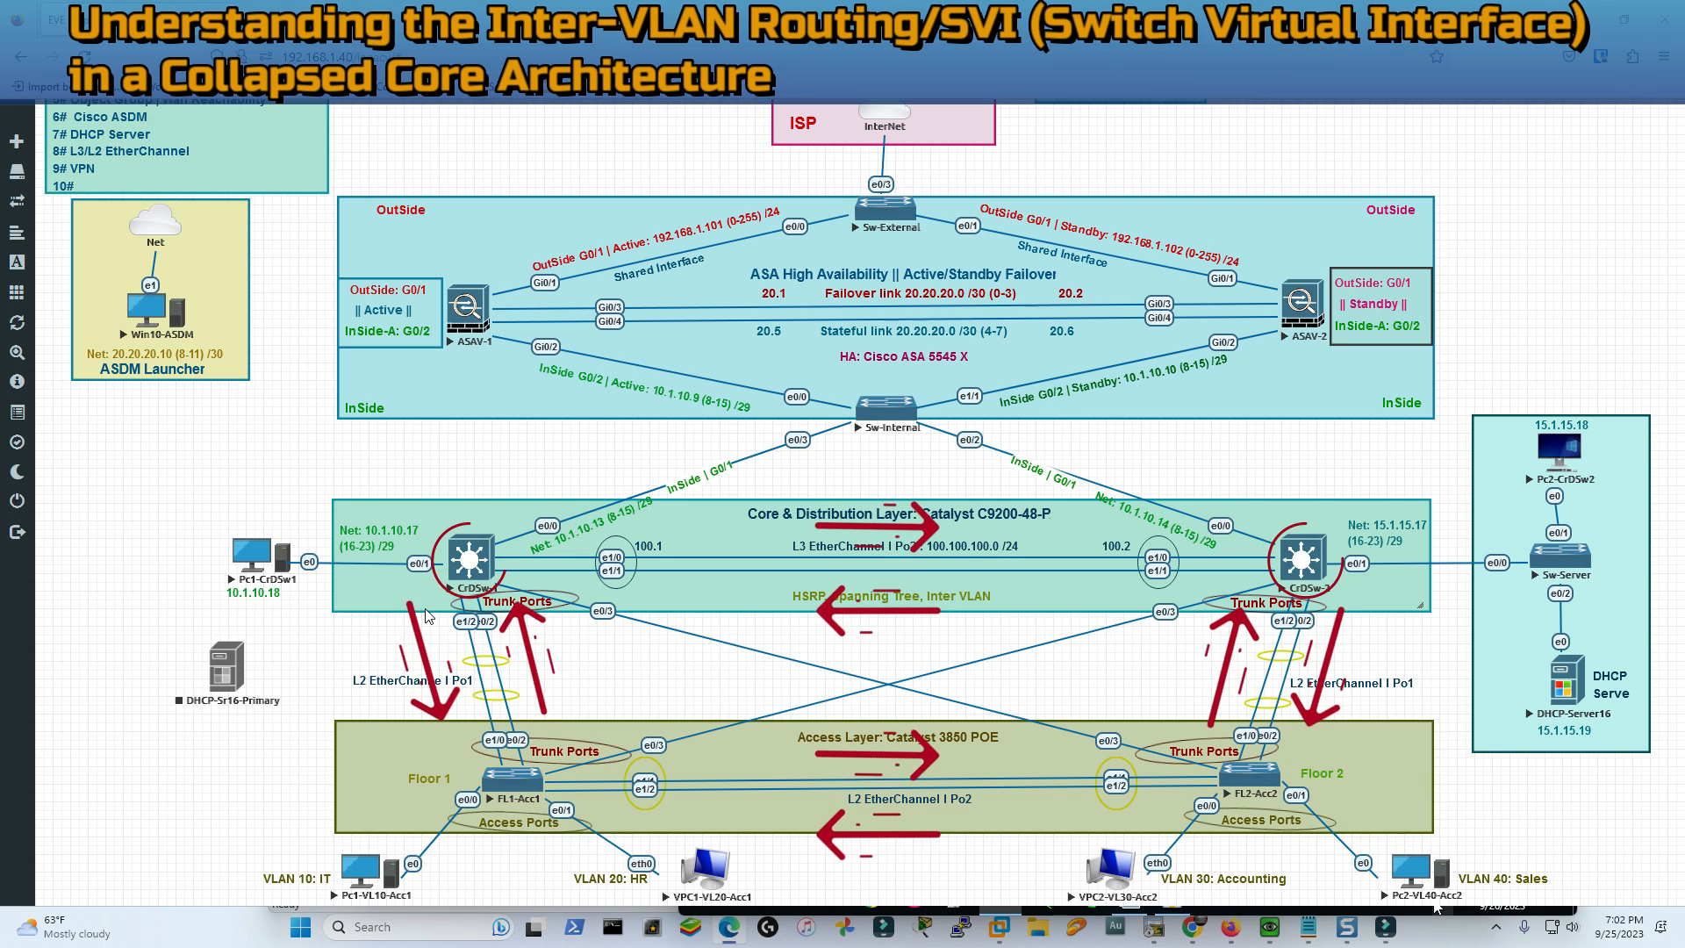
{"action": "mouse_move", "coordinate": [1137, 540]}
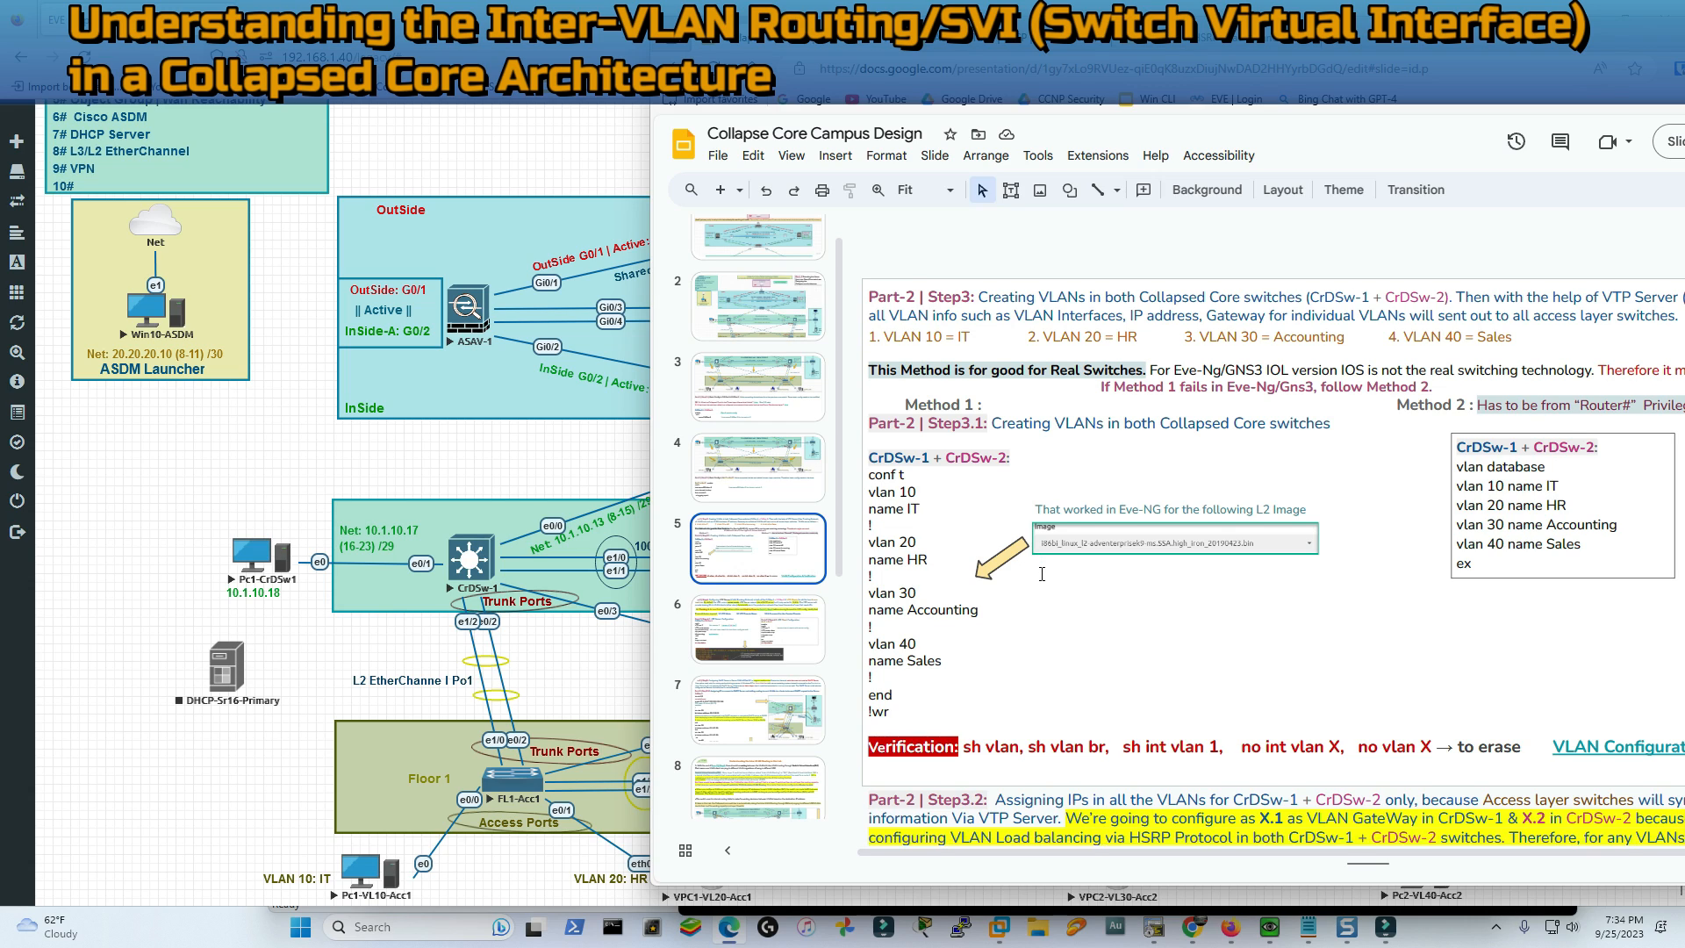
Scroll the Collapse Core Campus Design slides down to the VLAN creation and SVI addressing steps
{"action": "scroll", "scroll_direction": "down", "scroll_amount": 3}
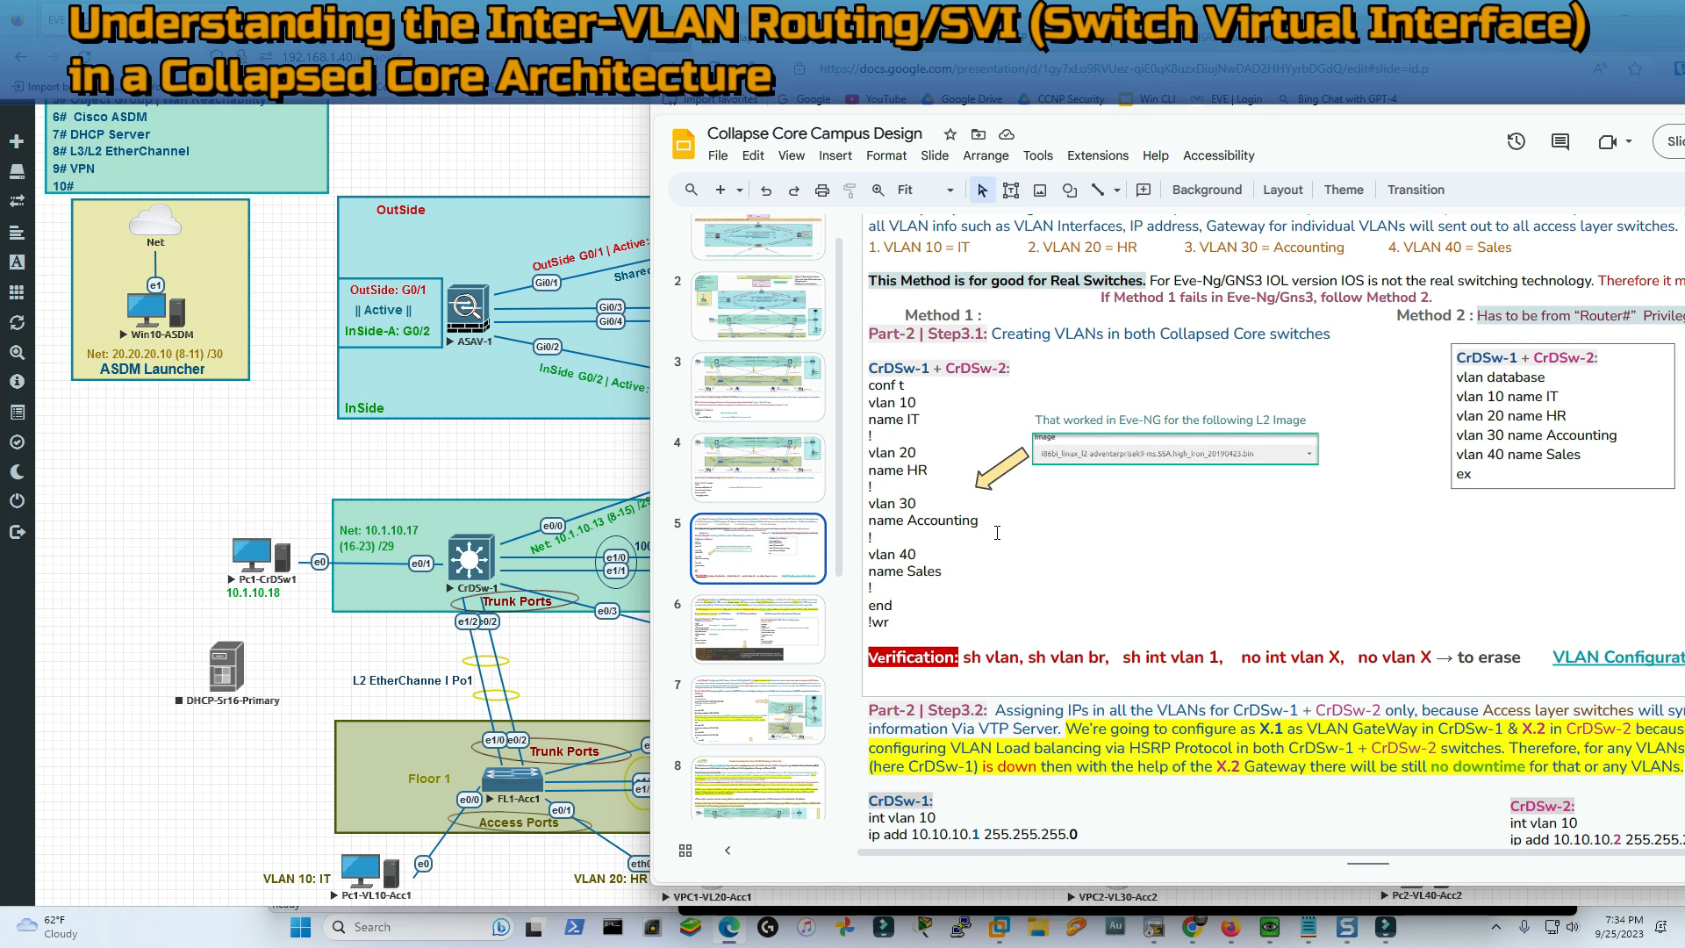
{"action": "scroll", "scroll_direction": "down", "scroll_amount": 3}
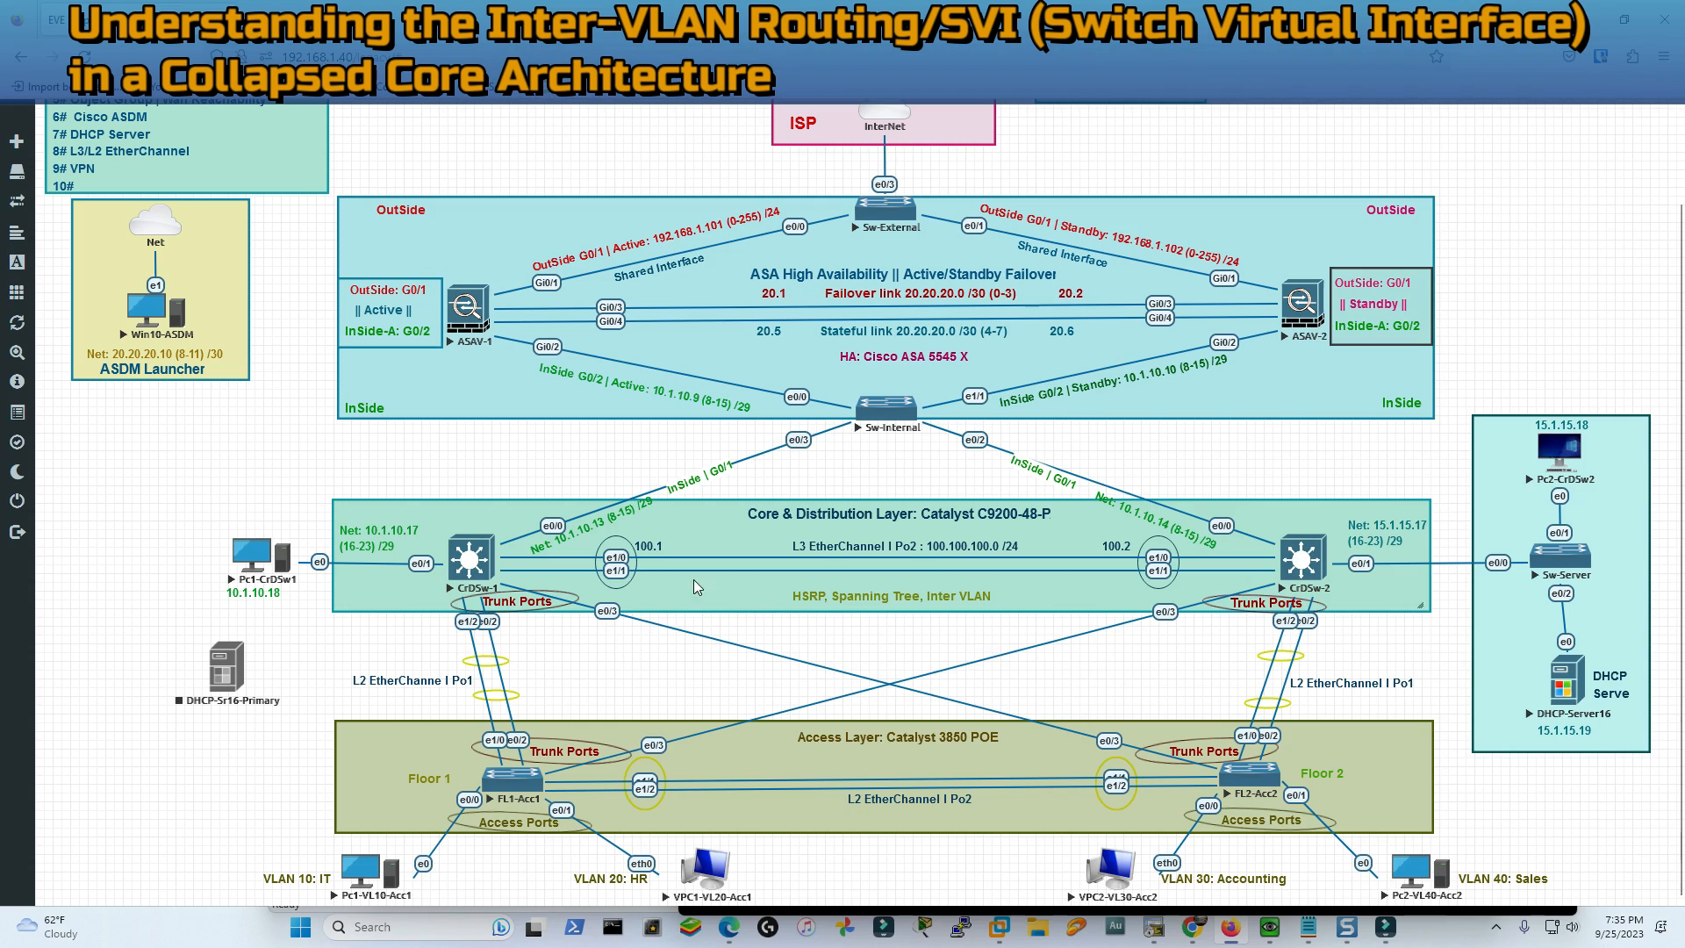
{"action": "mouse_move", "coordinate": [426, 786]}
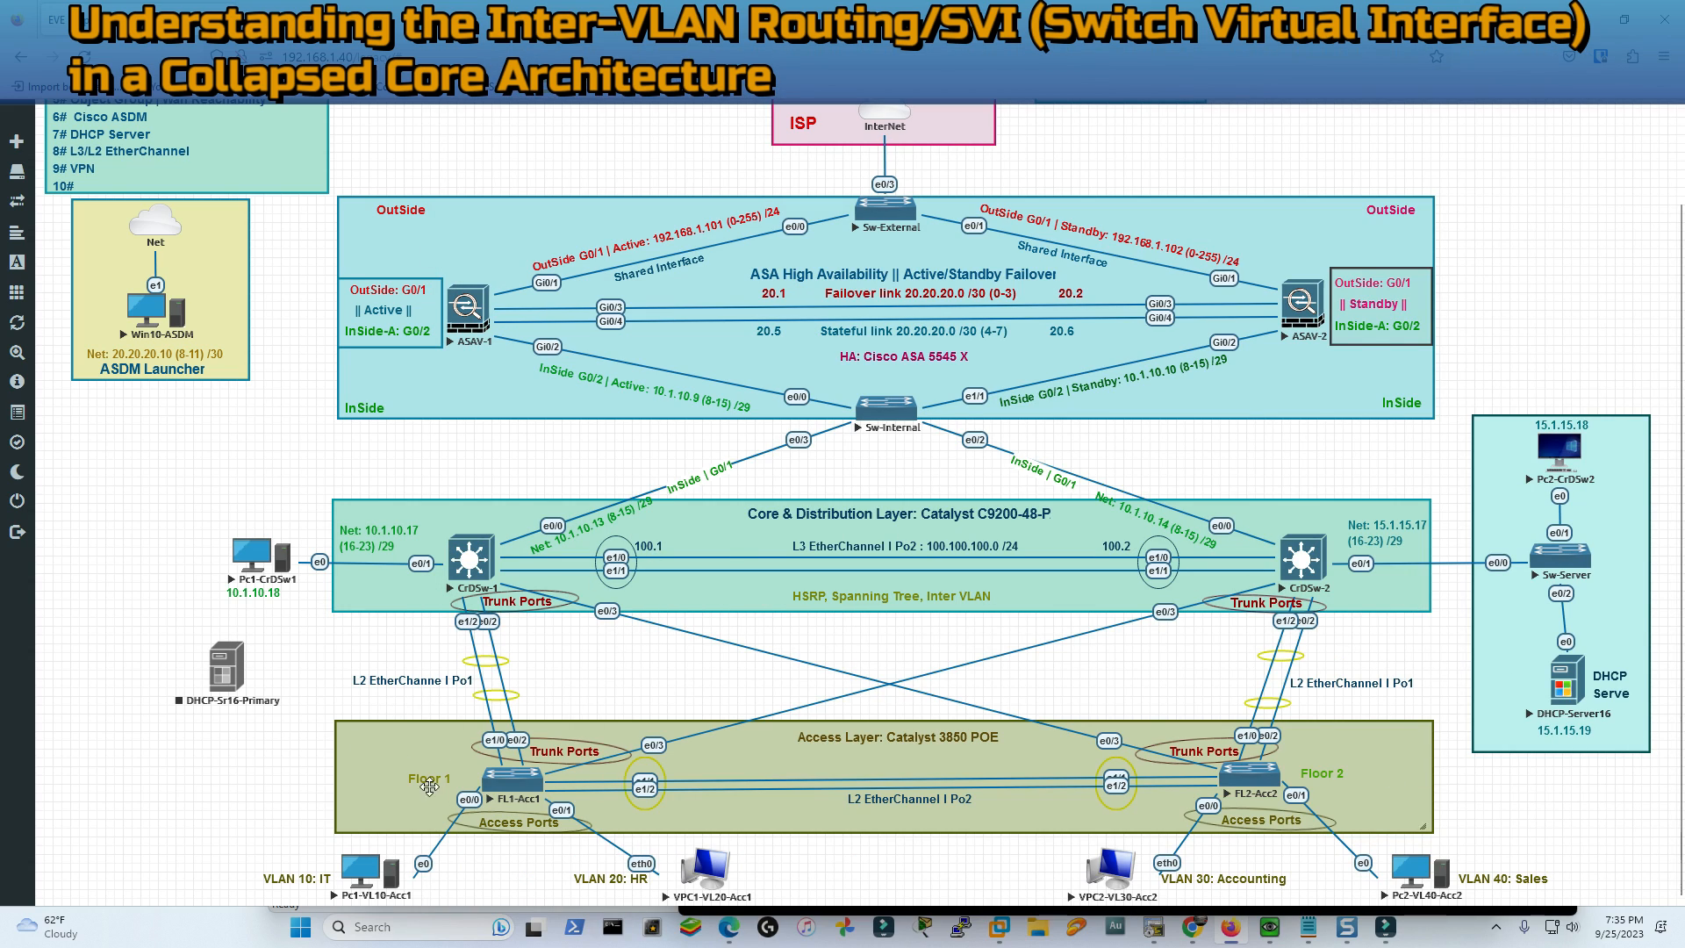
{"action": "left_click", "coordinate": [513, 780]}
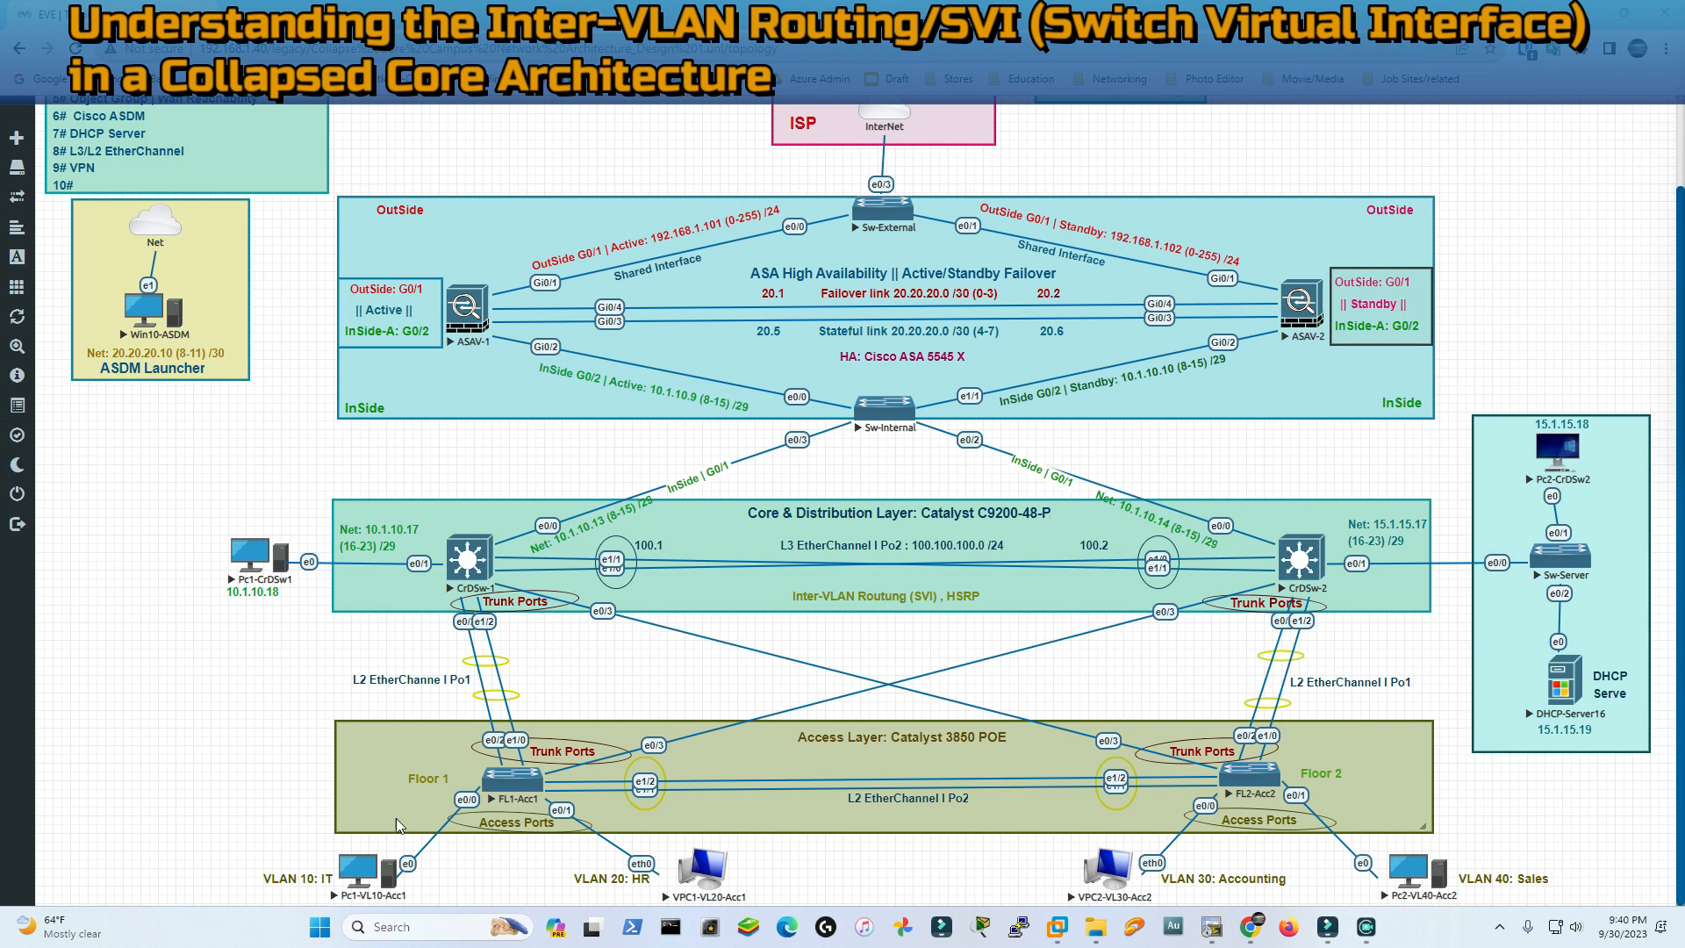
{"action": "mouse_move", "coordinate": [455, 594]}
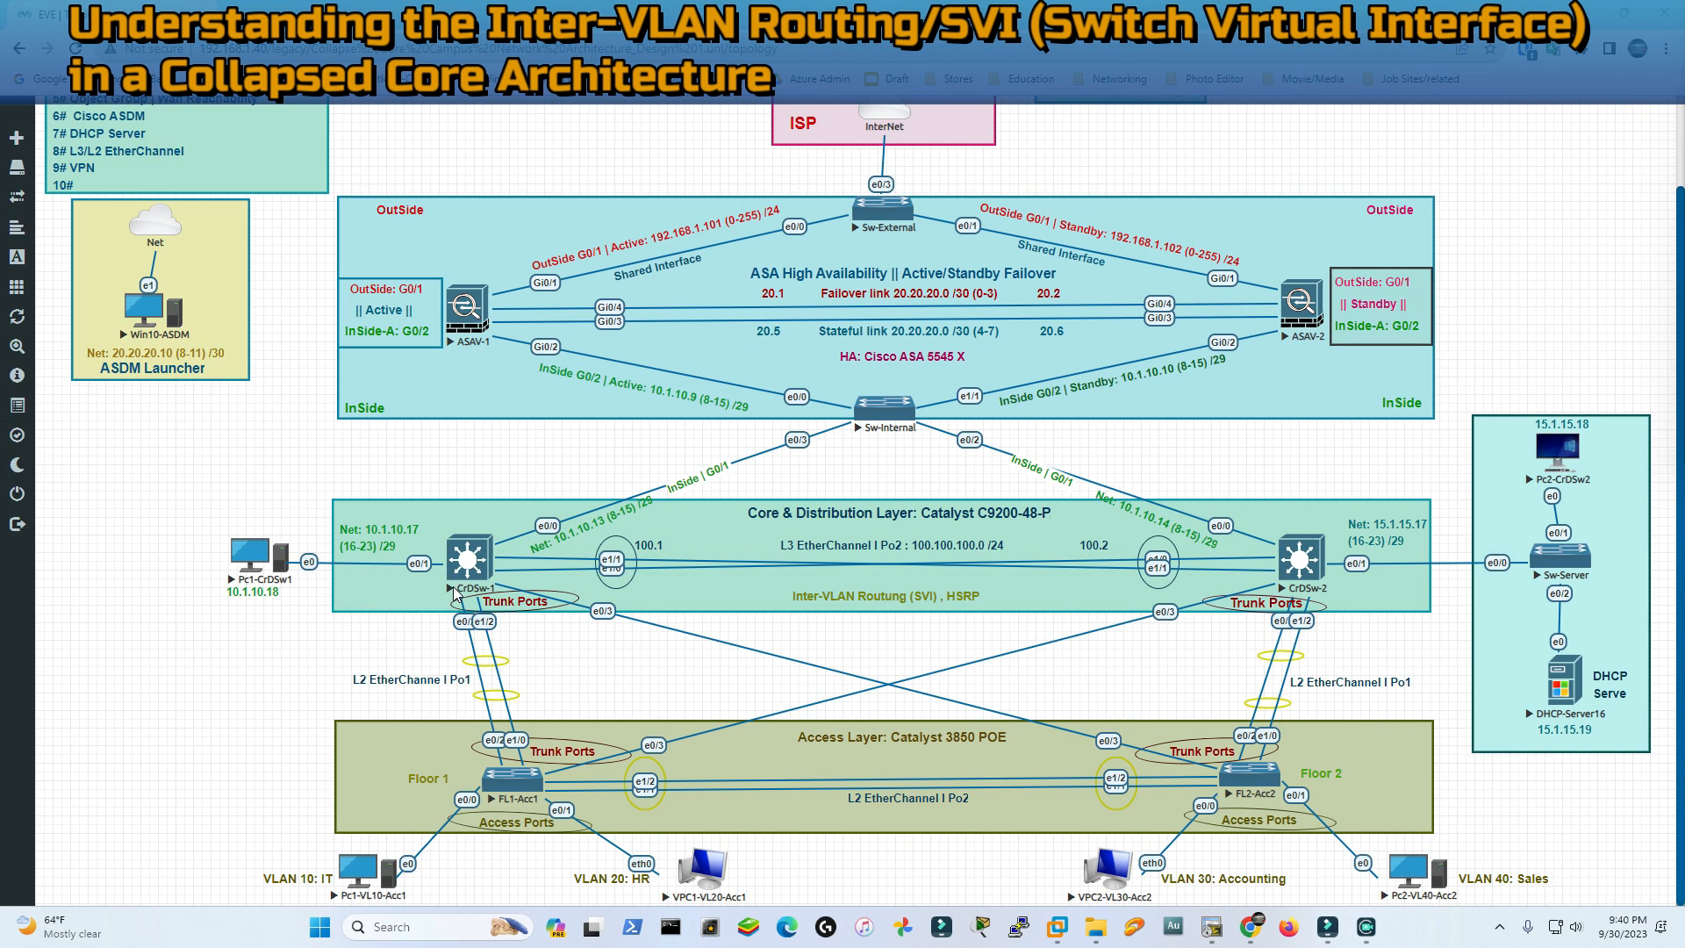
{"action": "mouse_move", "coordinate": [1225, 594]}
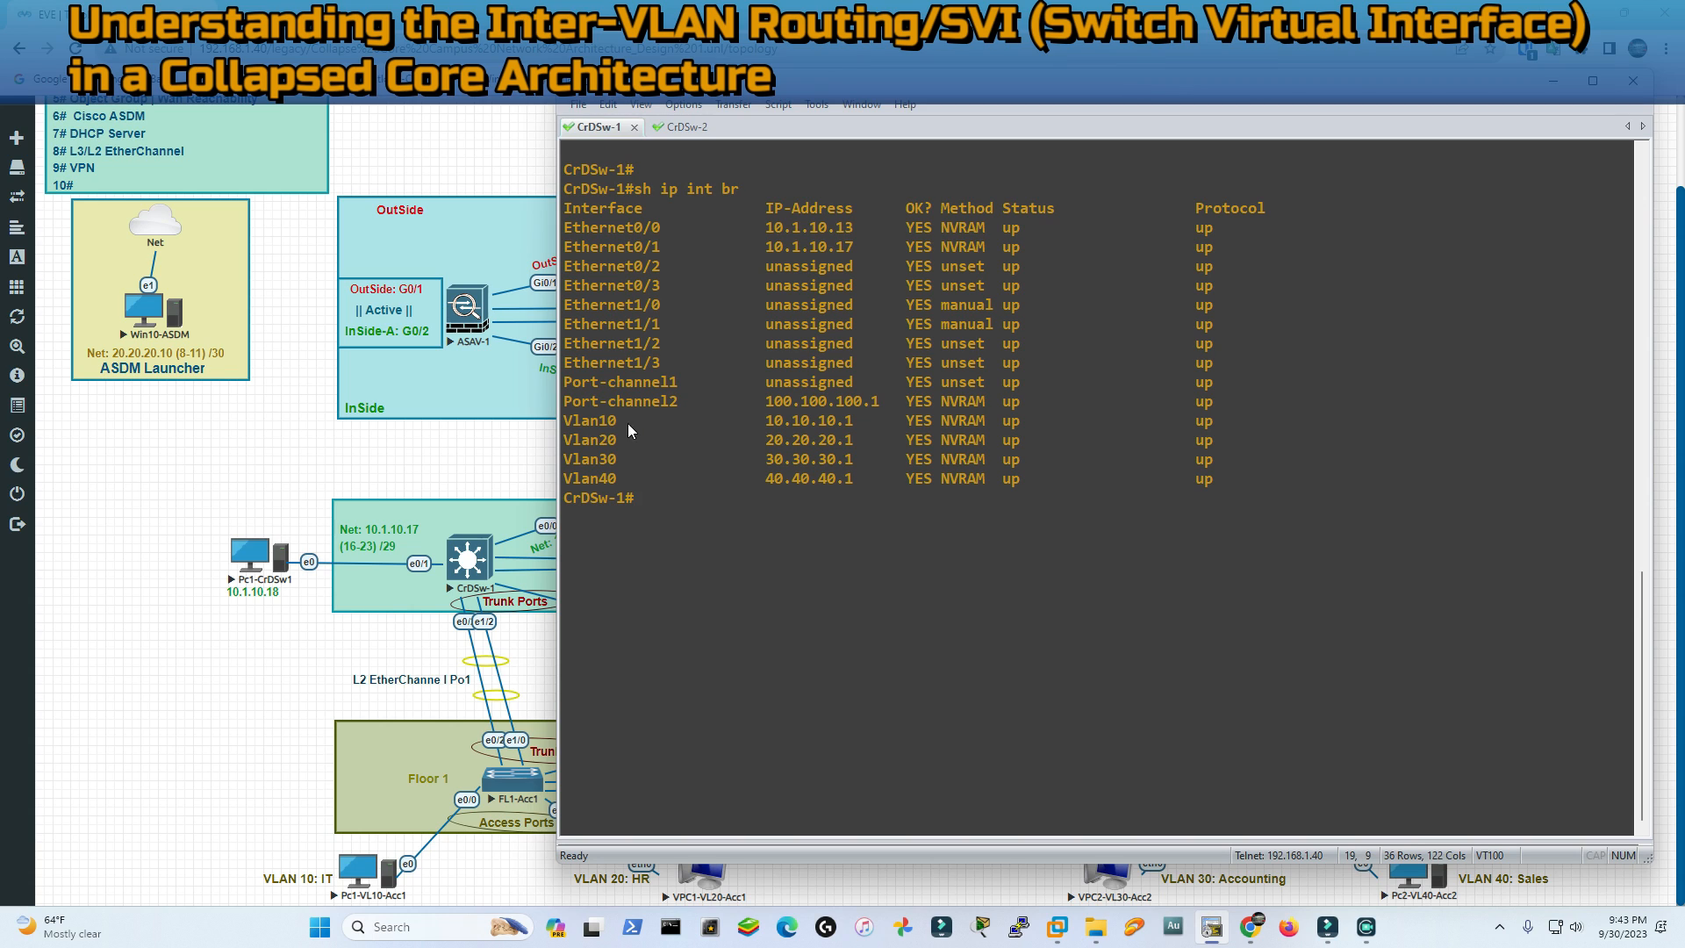
Ping 20.20.20.10 from CrDSw-1, then move to the CrDSw-2 session
{"action": "left_click_drag", "start_coordinate": [570, 420], "coordinate": [860, 420]}
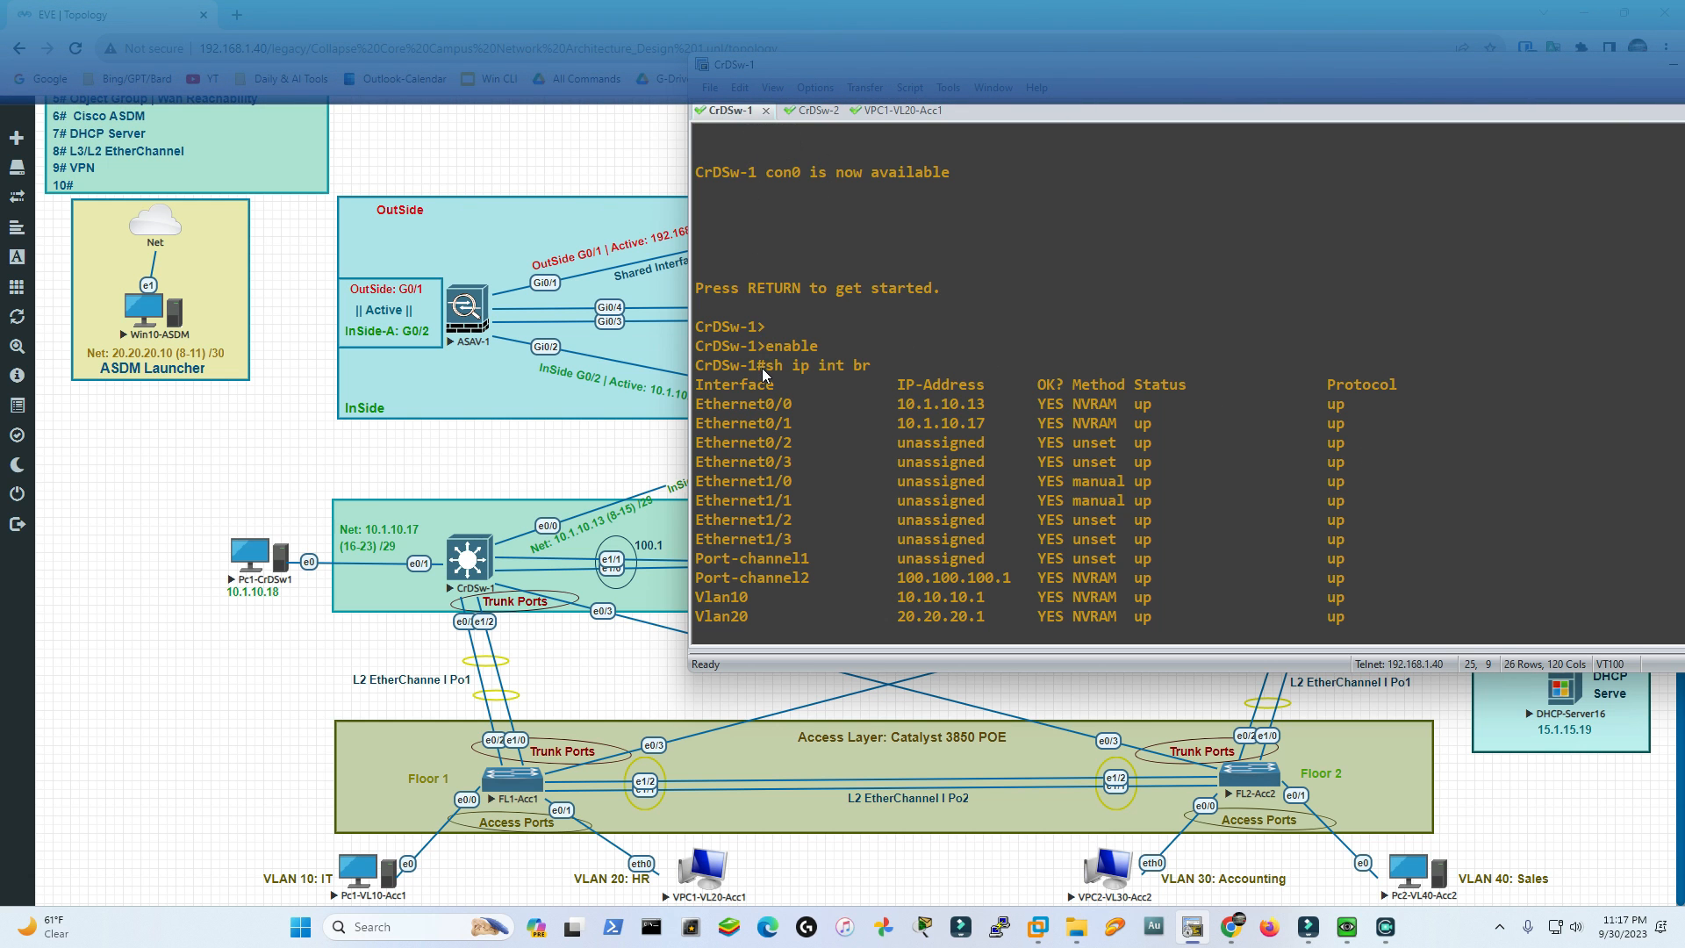
{"action": "mouse_move", "coordinate": [822, 384]}
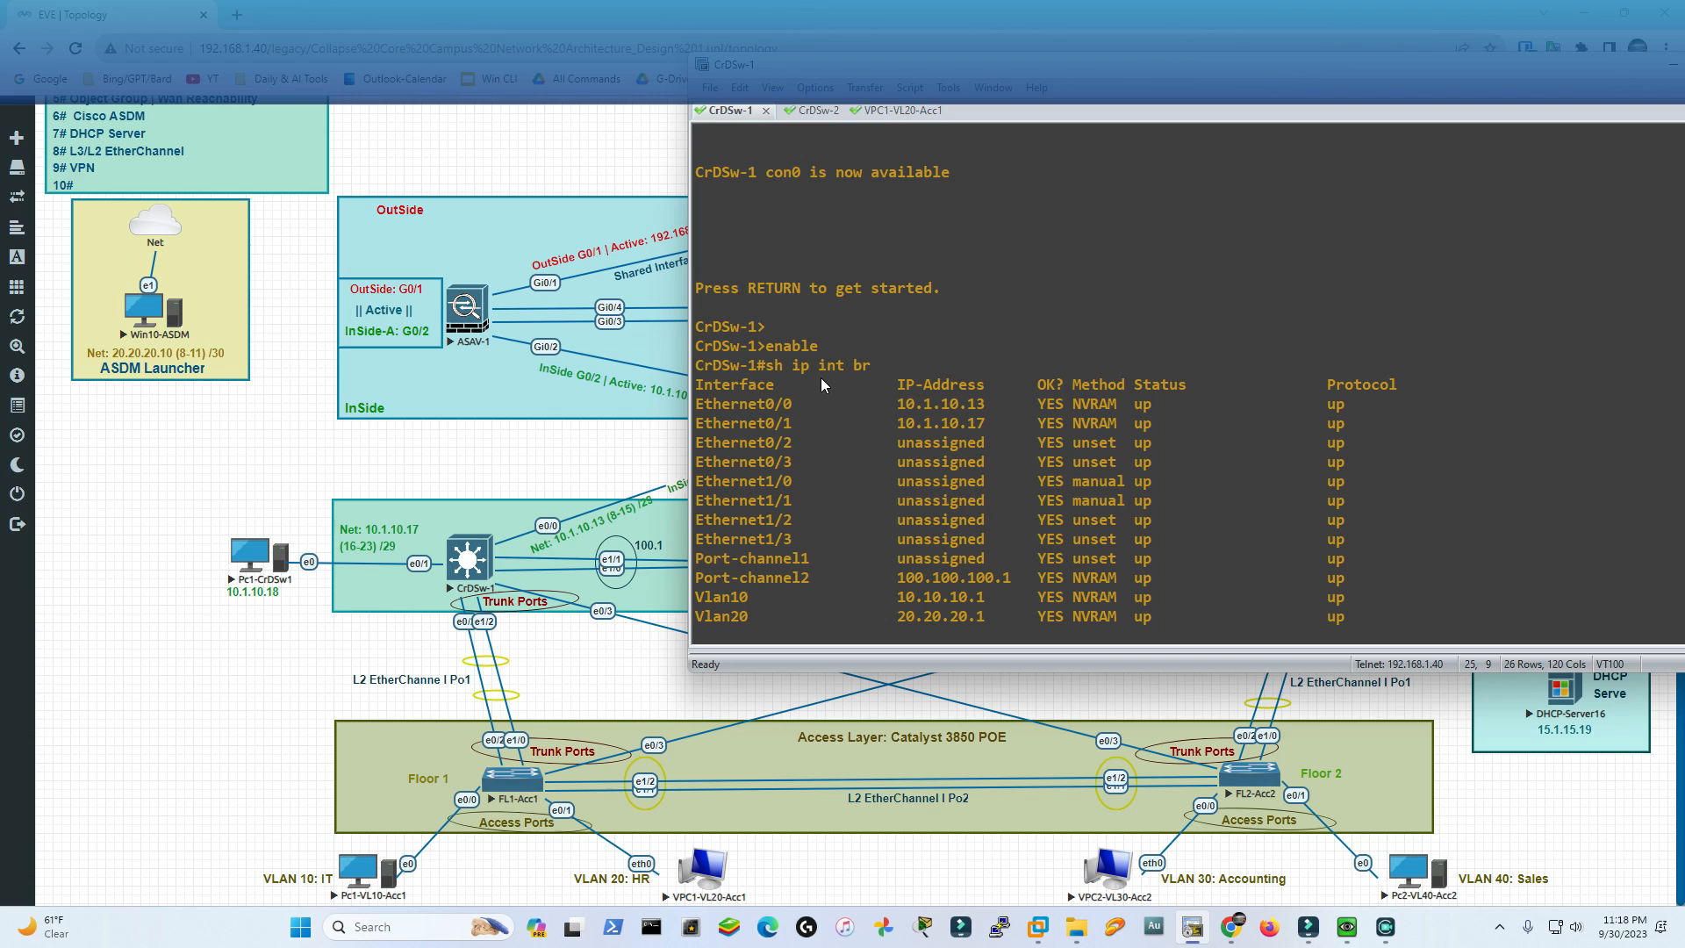
{"action": "type", "text": "ping 20.20.20.10"}
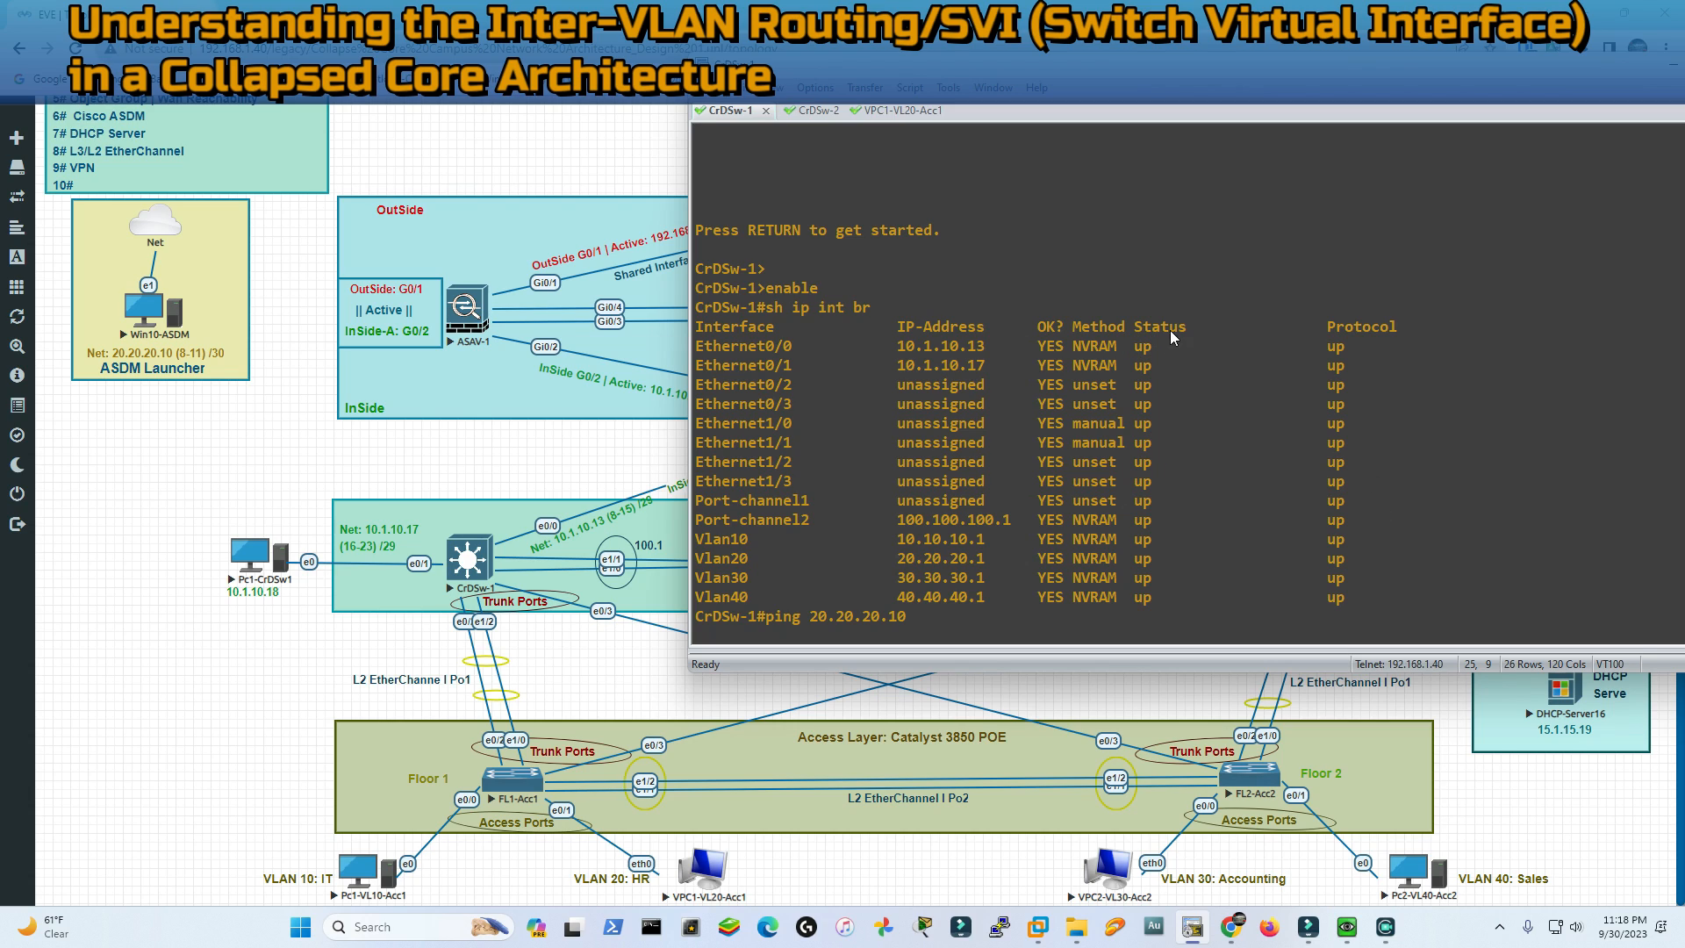
{"action": "mouse_move", "coordinate": [1211, 531]}
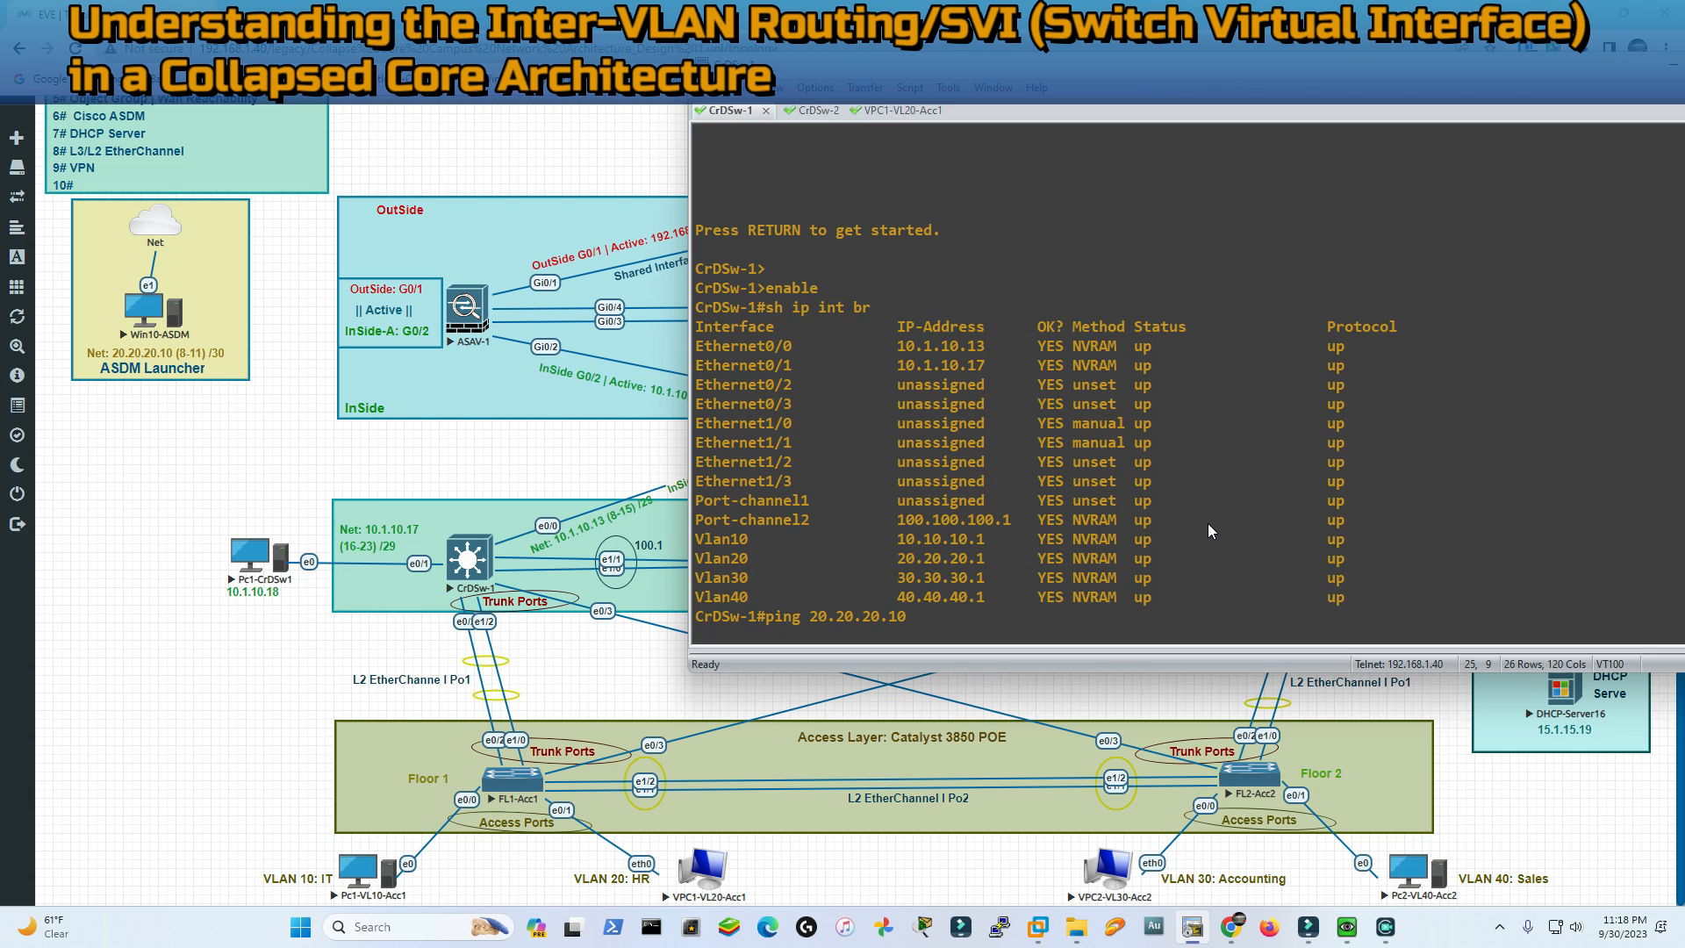
{"action": "mouse_move", "coordinate": [1504, 502]}
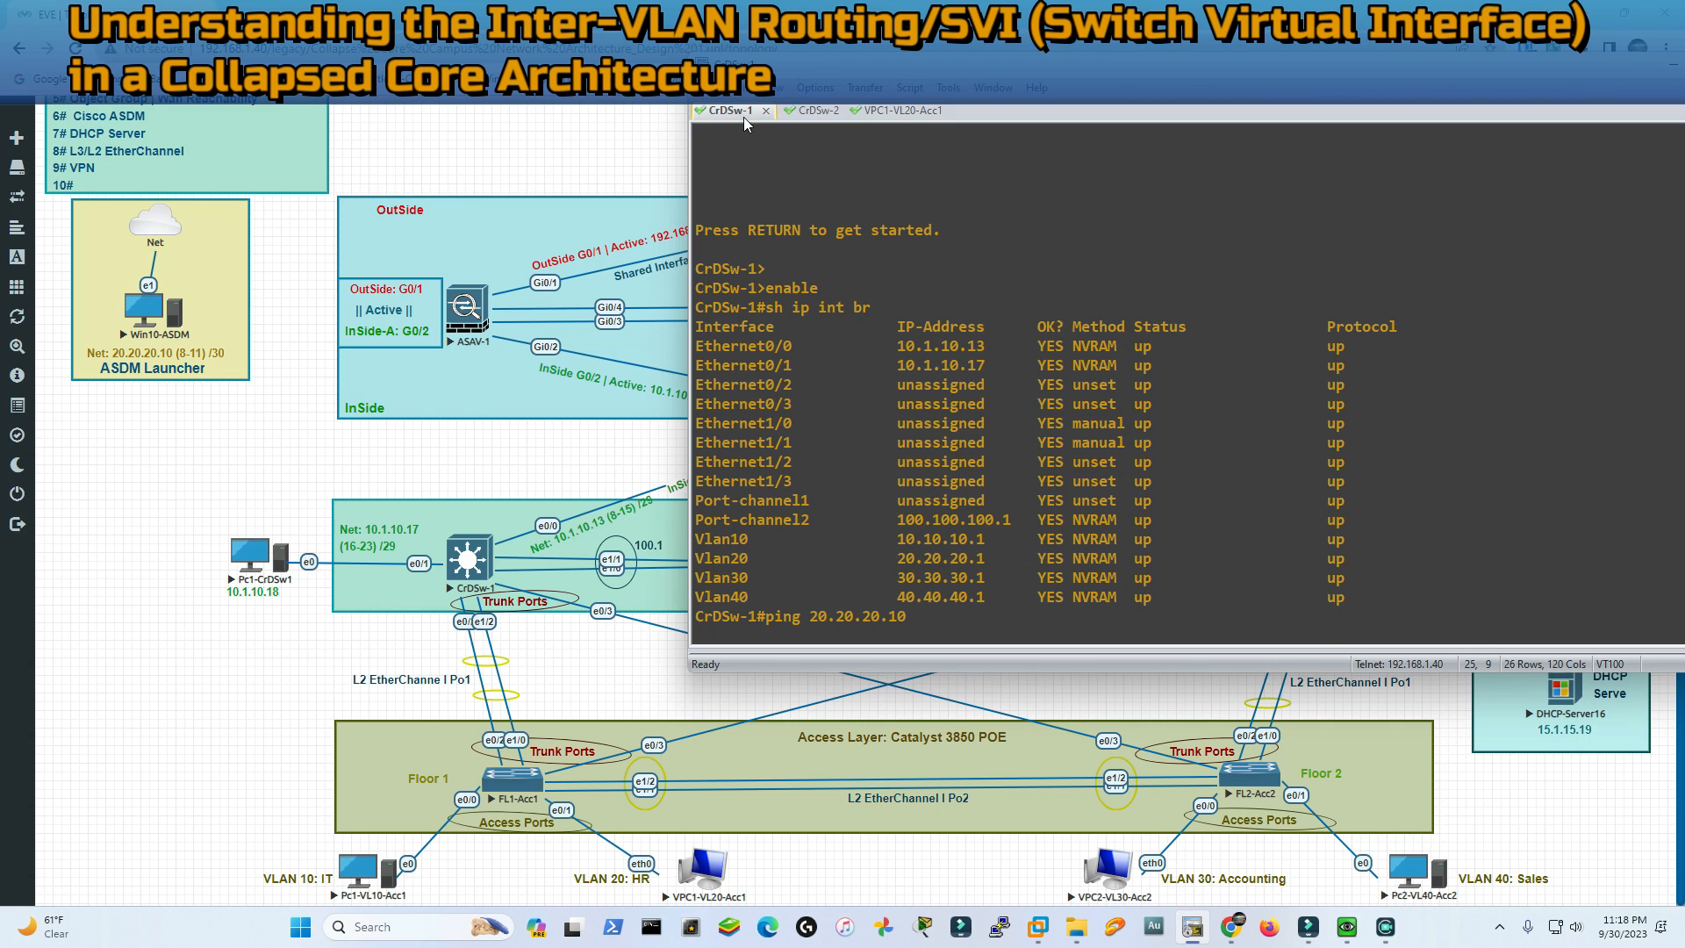
{"action": "mouse_move", "coordinate": [836, 632]}
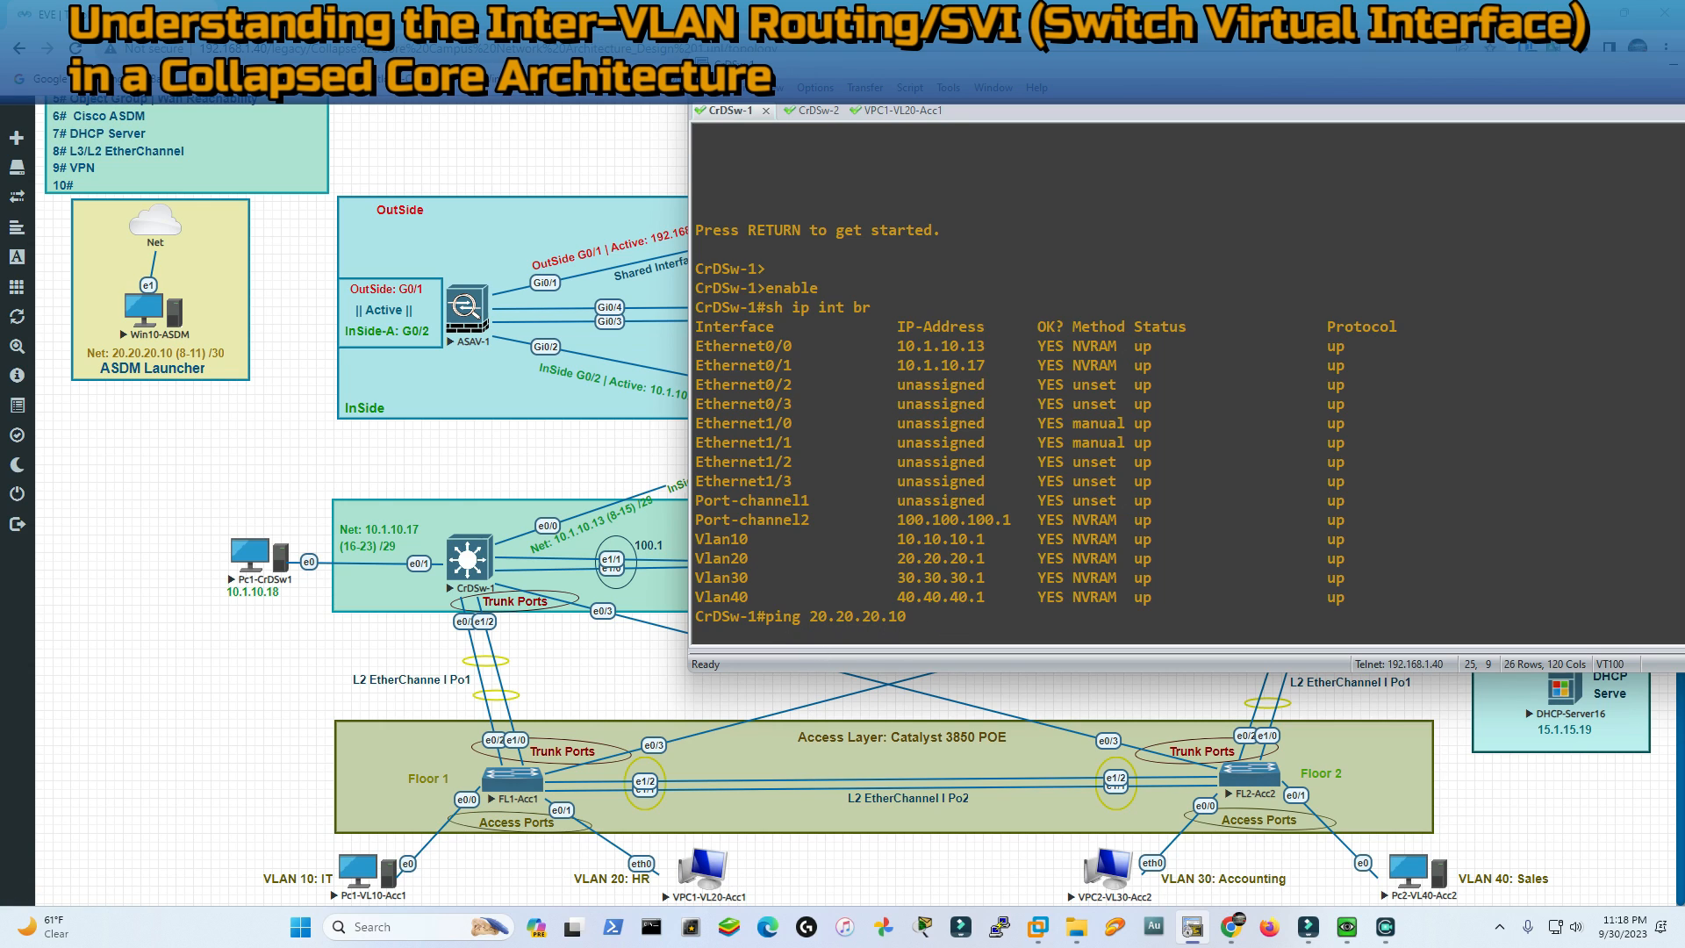
{"action": "left_click", "coordinate": [800, 111]}
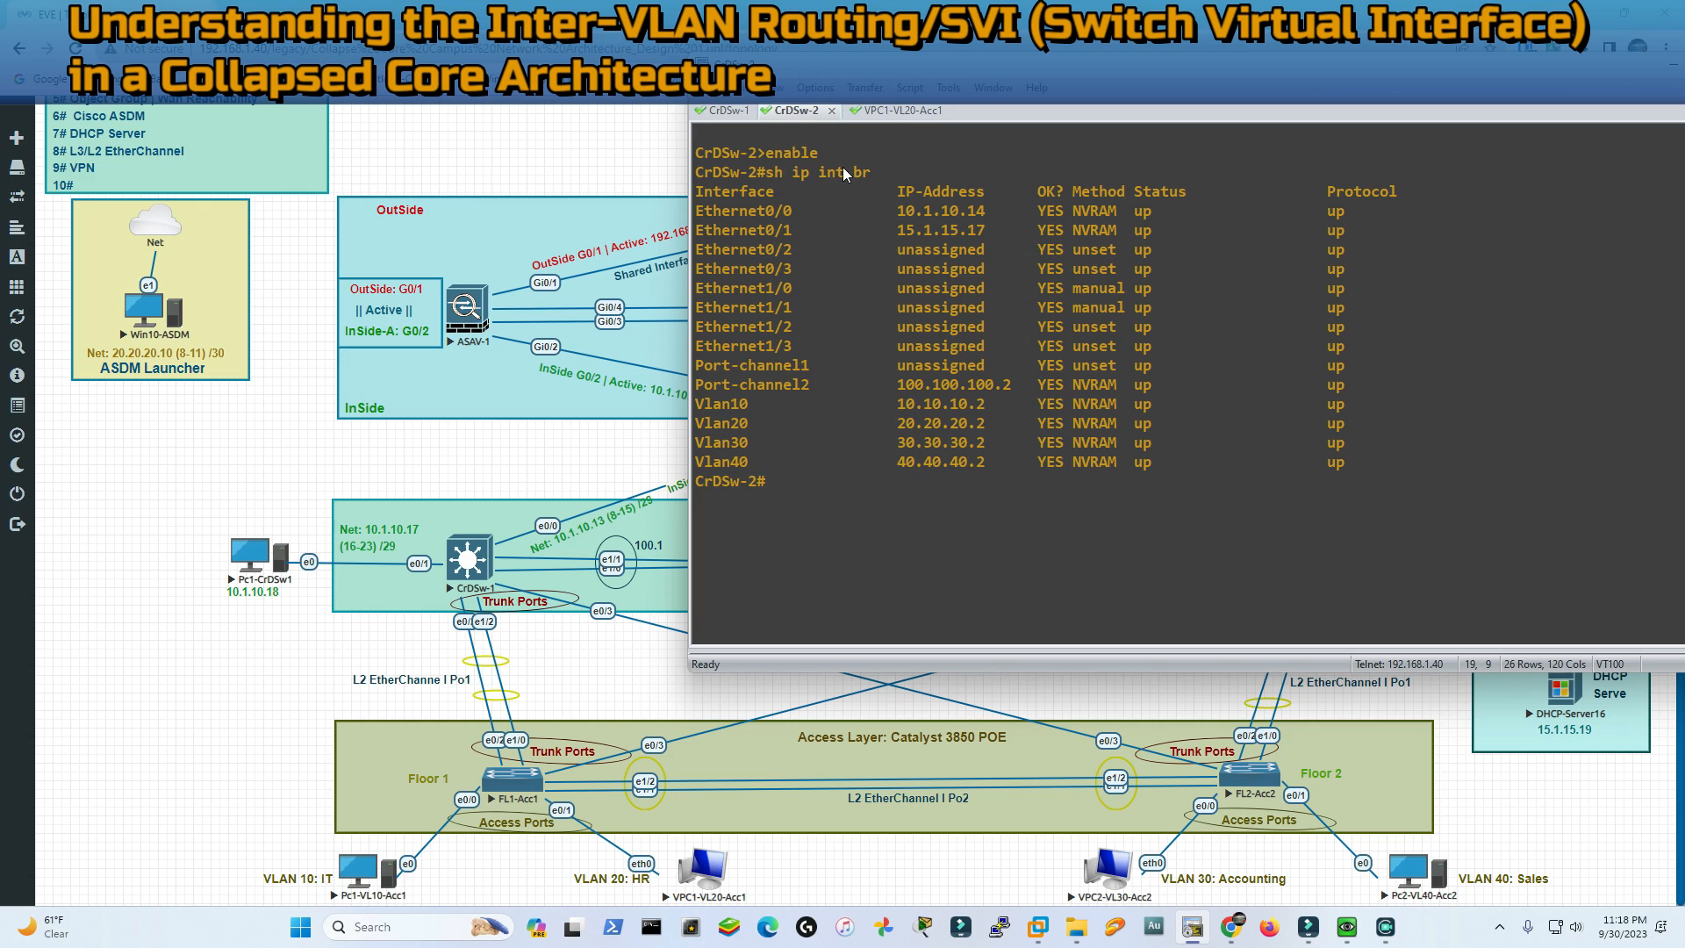
{"action": "mouse_move", "coordinate": [1676, 287]}
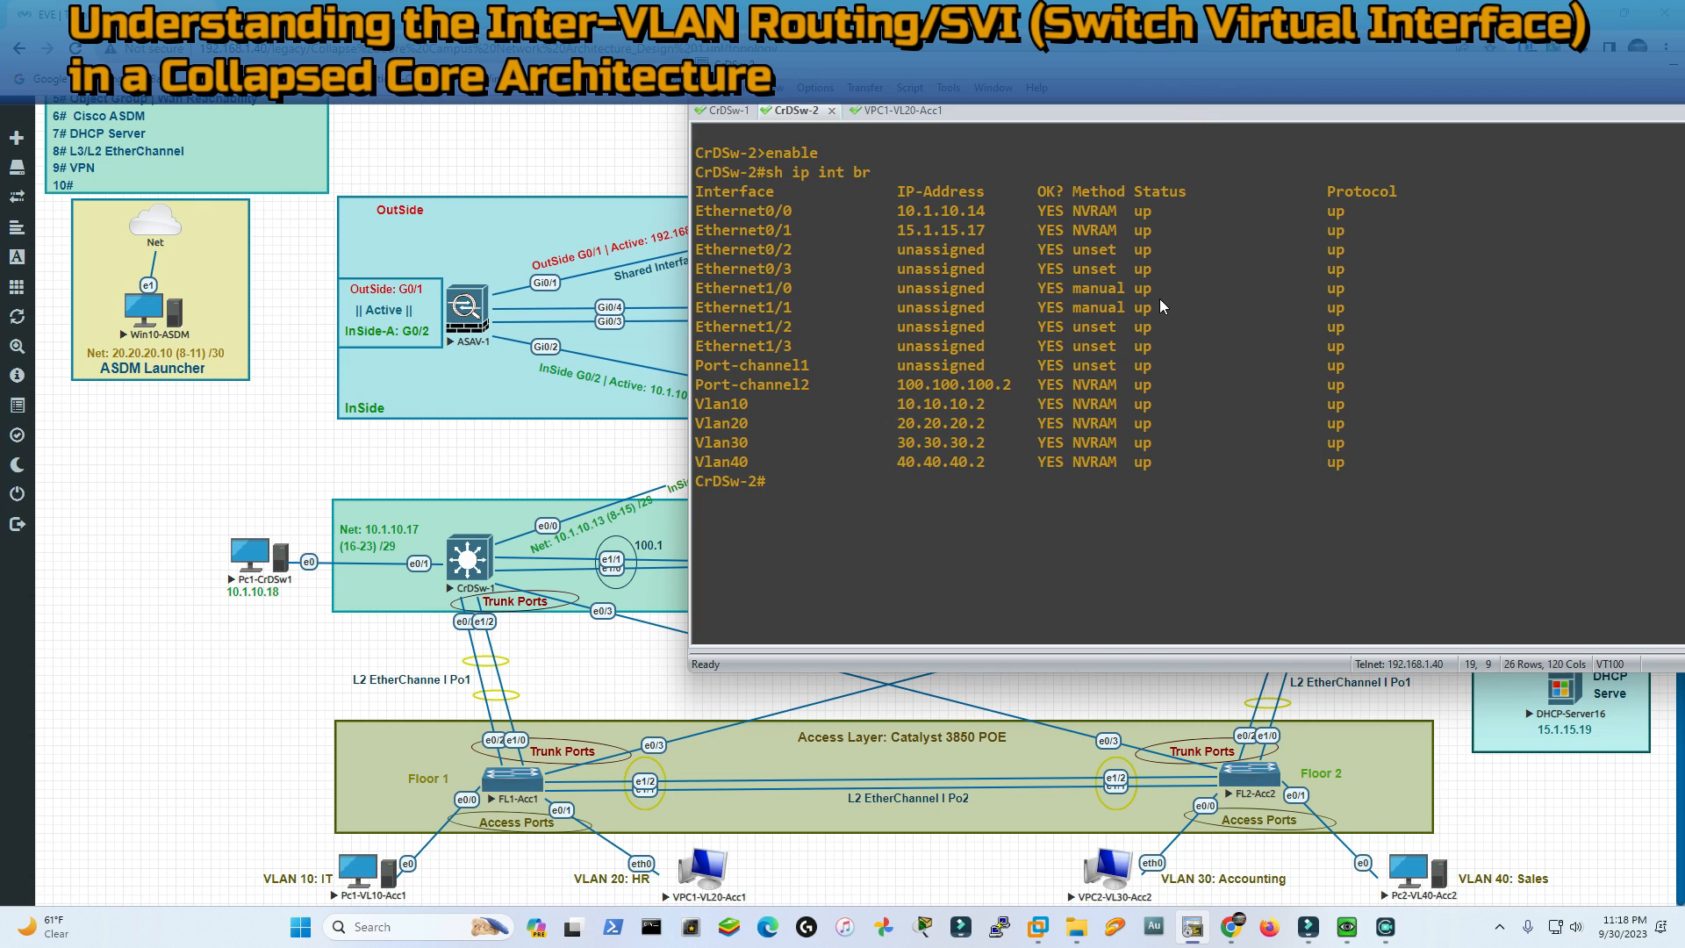
{"action": "mouse_move", "coordinate": [956, 373]}
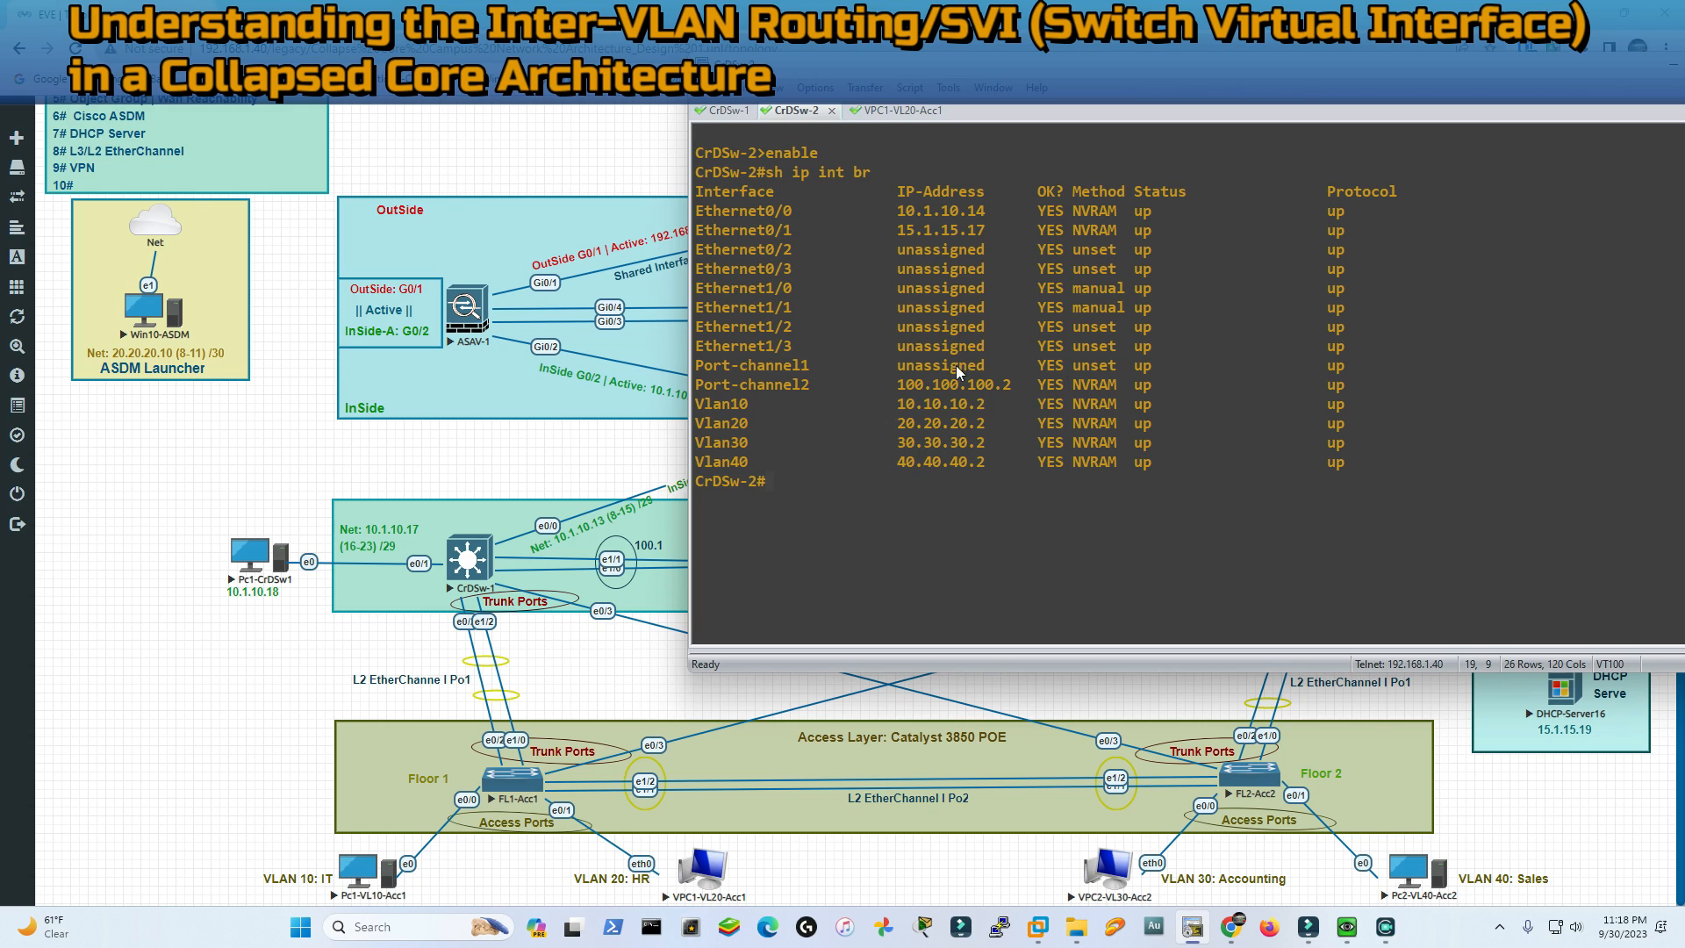
{"action": "mouse_move", "coordinate": [867, 545]}
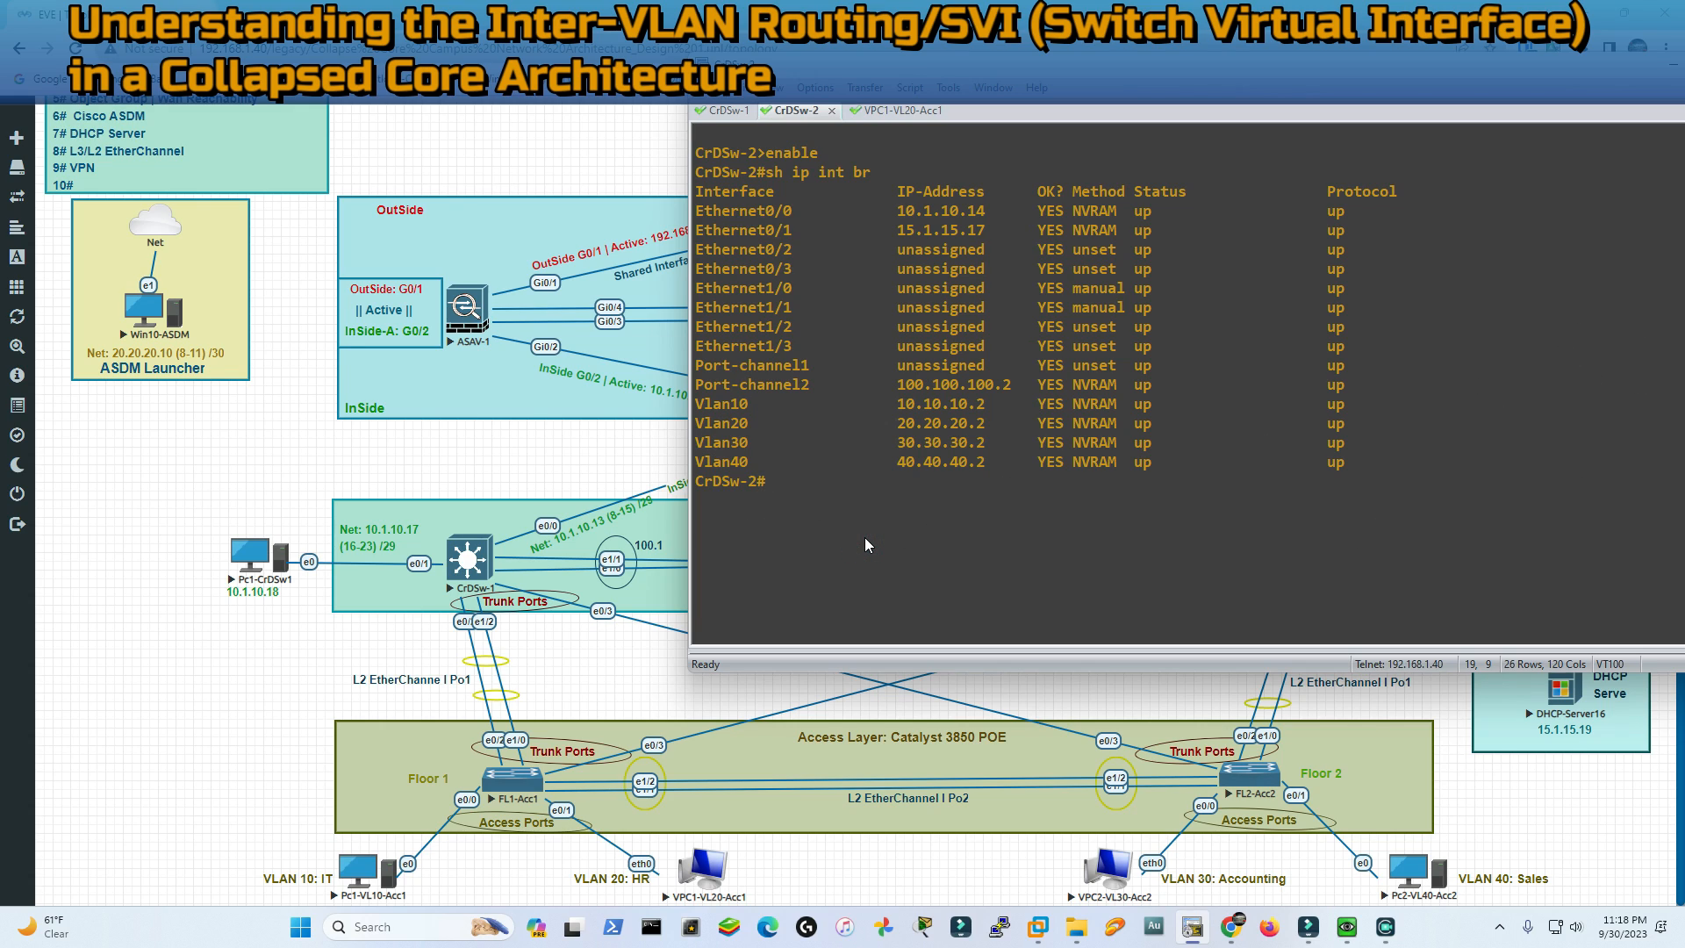
{"action": "mouse_move", "coordinate": [801, 111]}
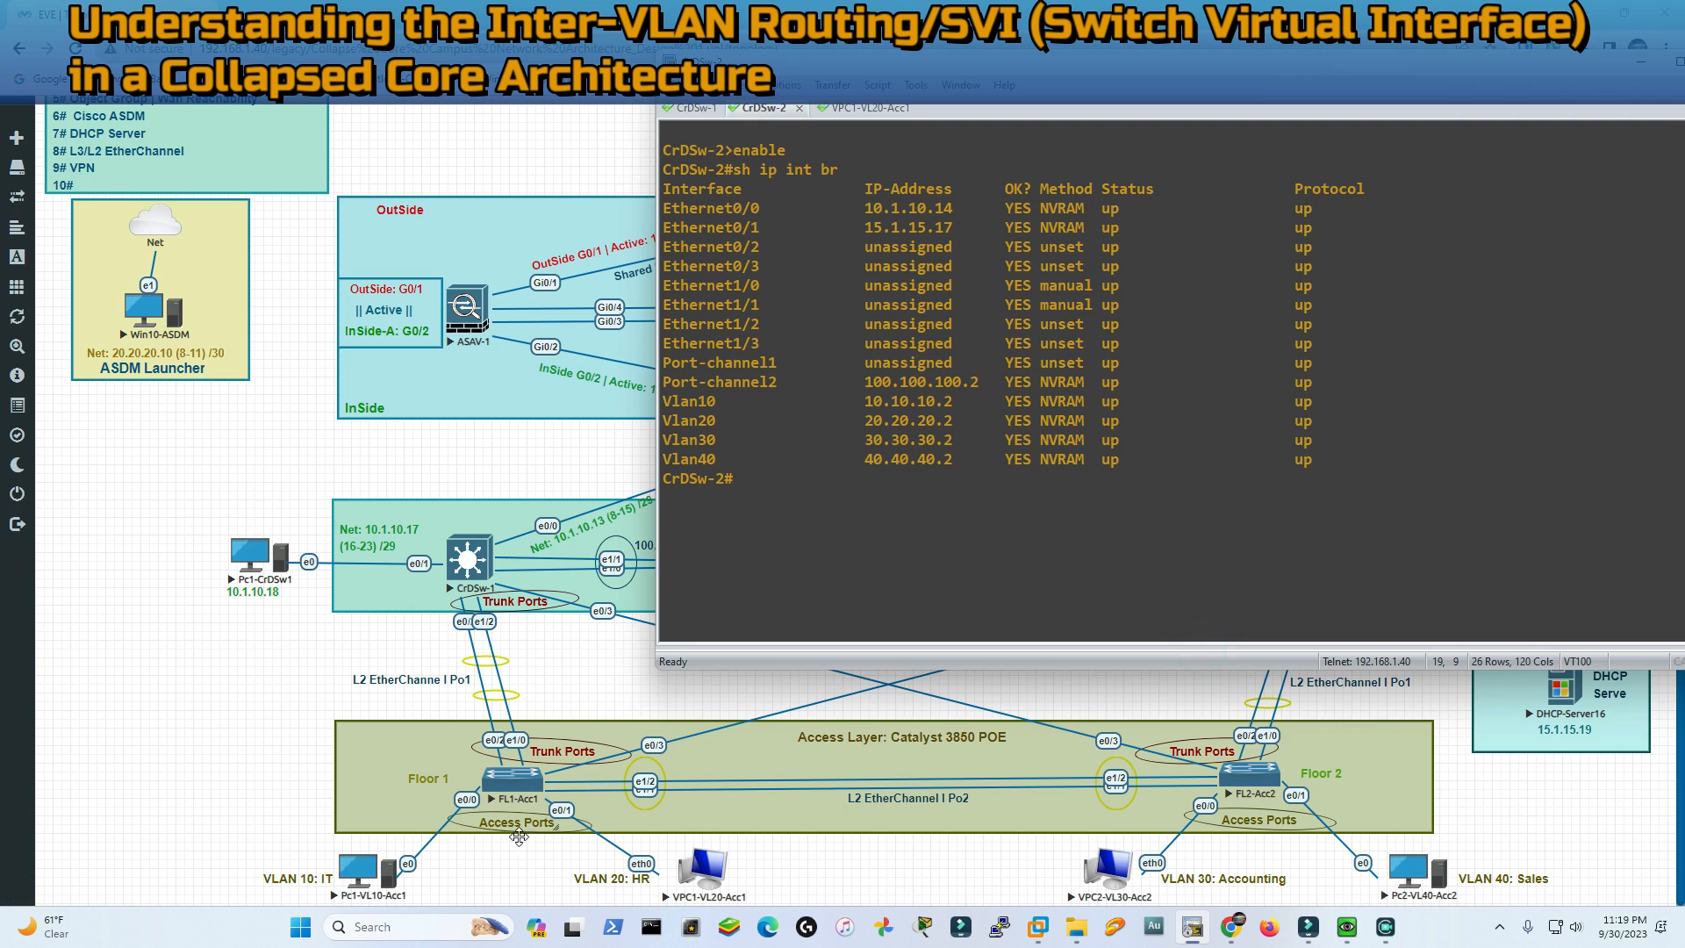
{"action": "mouse_move", "coordinate": [387, 899]}
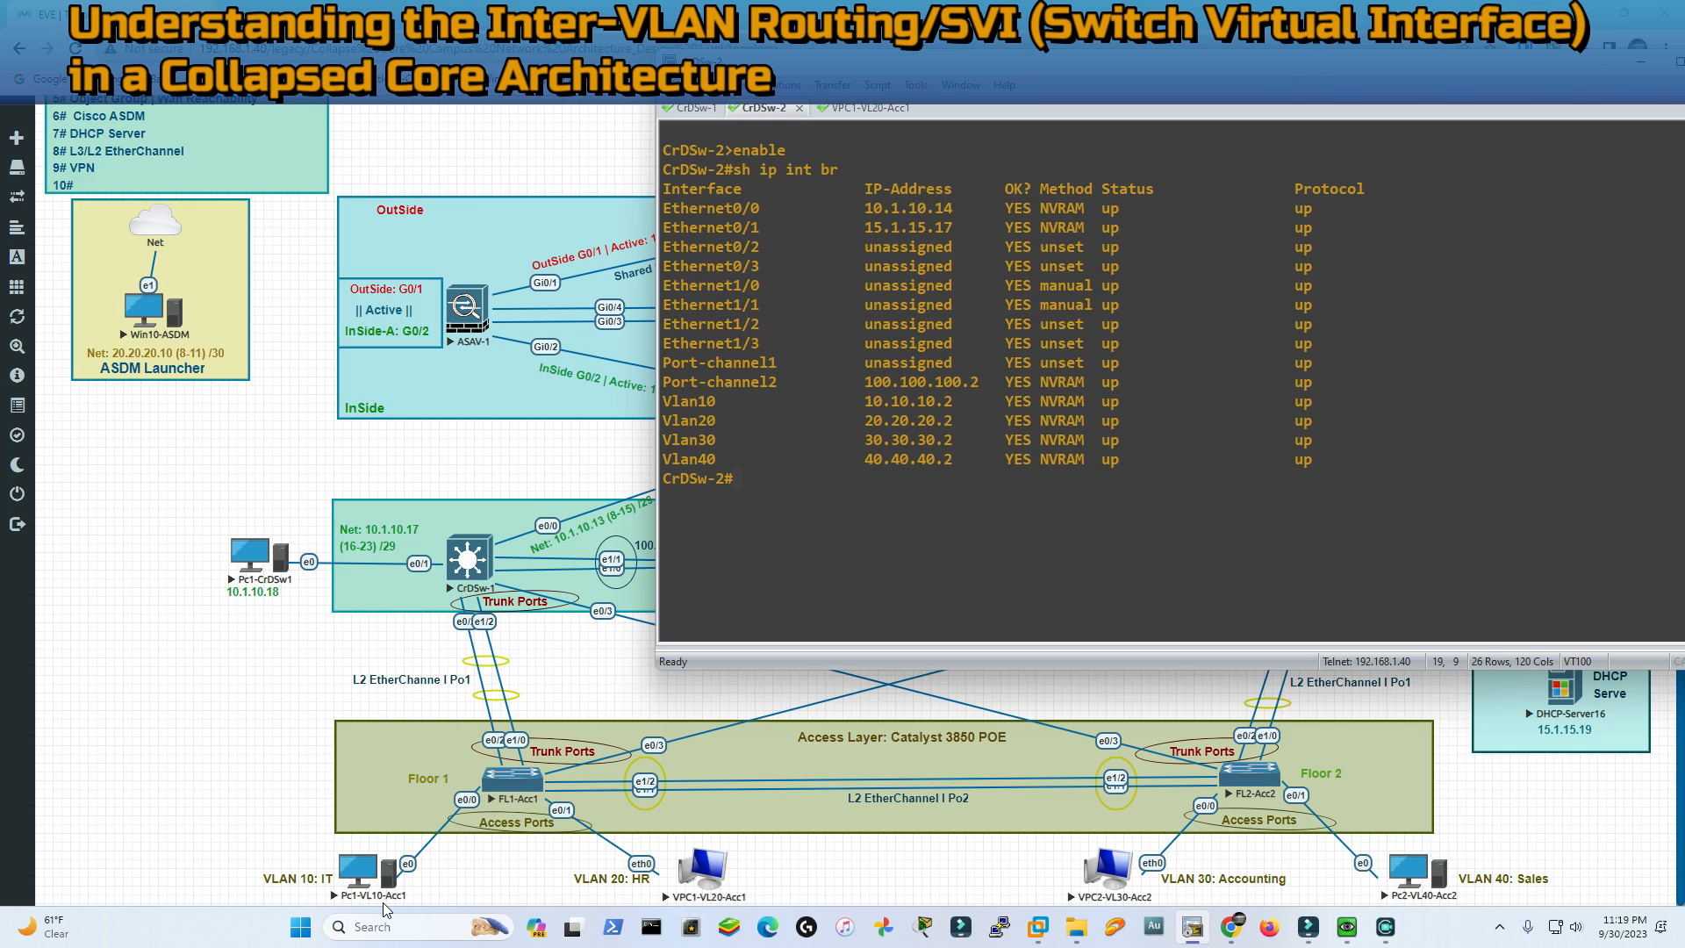
{"action": "mouse_move", "coordinate": [1030, 431]}
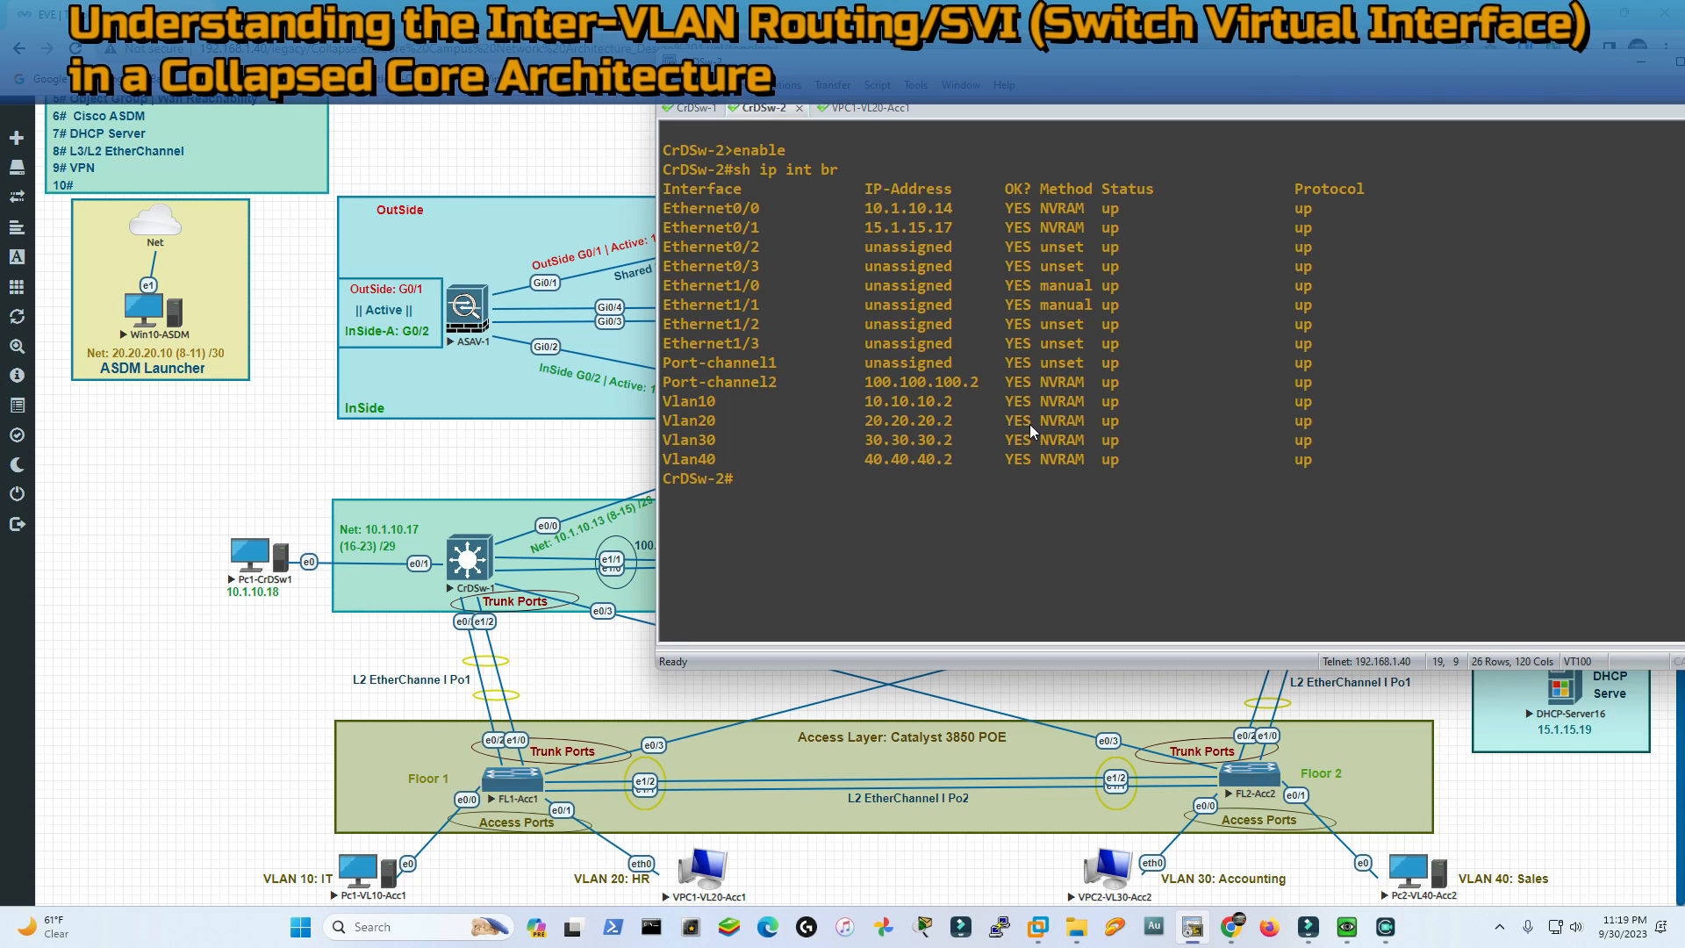
Enter a ping toward a 10.10. address in the CrDSw-2 session
{"action": "type", "text": "ping 10.10."}
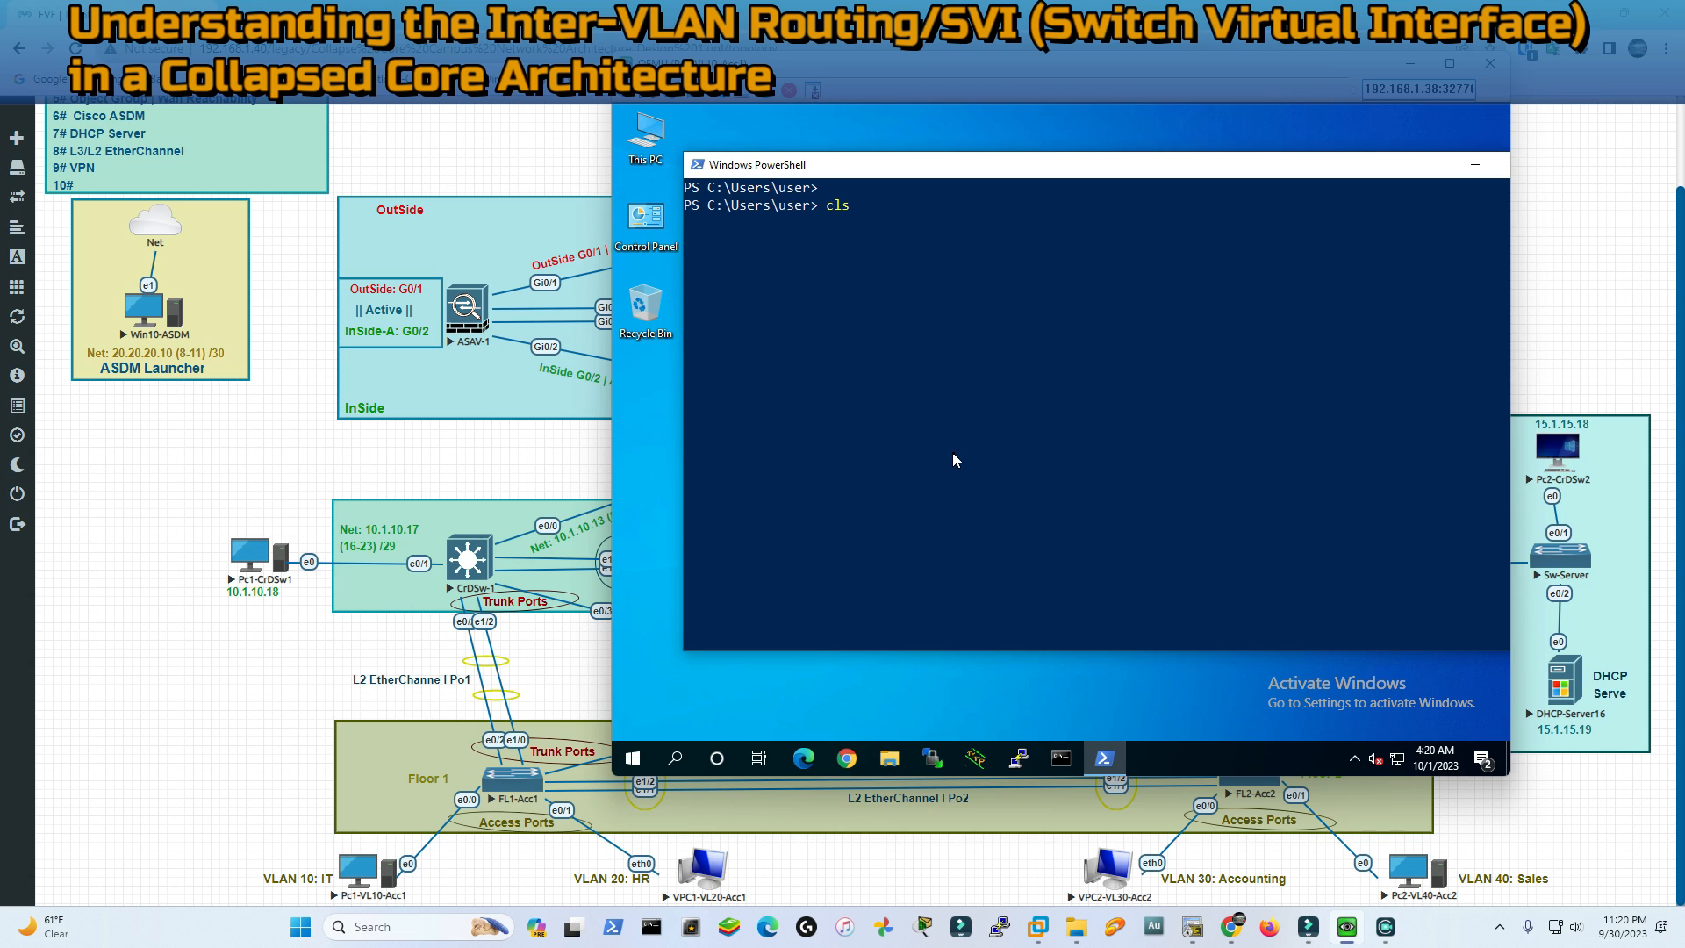
Run ipconfig to show 10.10.10.10, mask 255.255.255.0, gateway 10.10.10.254, then ping 20.20.20.x
{"action": "type", "text": "ipconfig"}
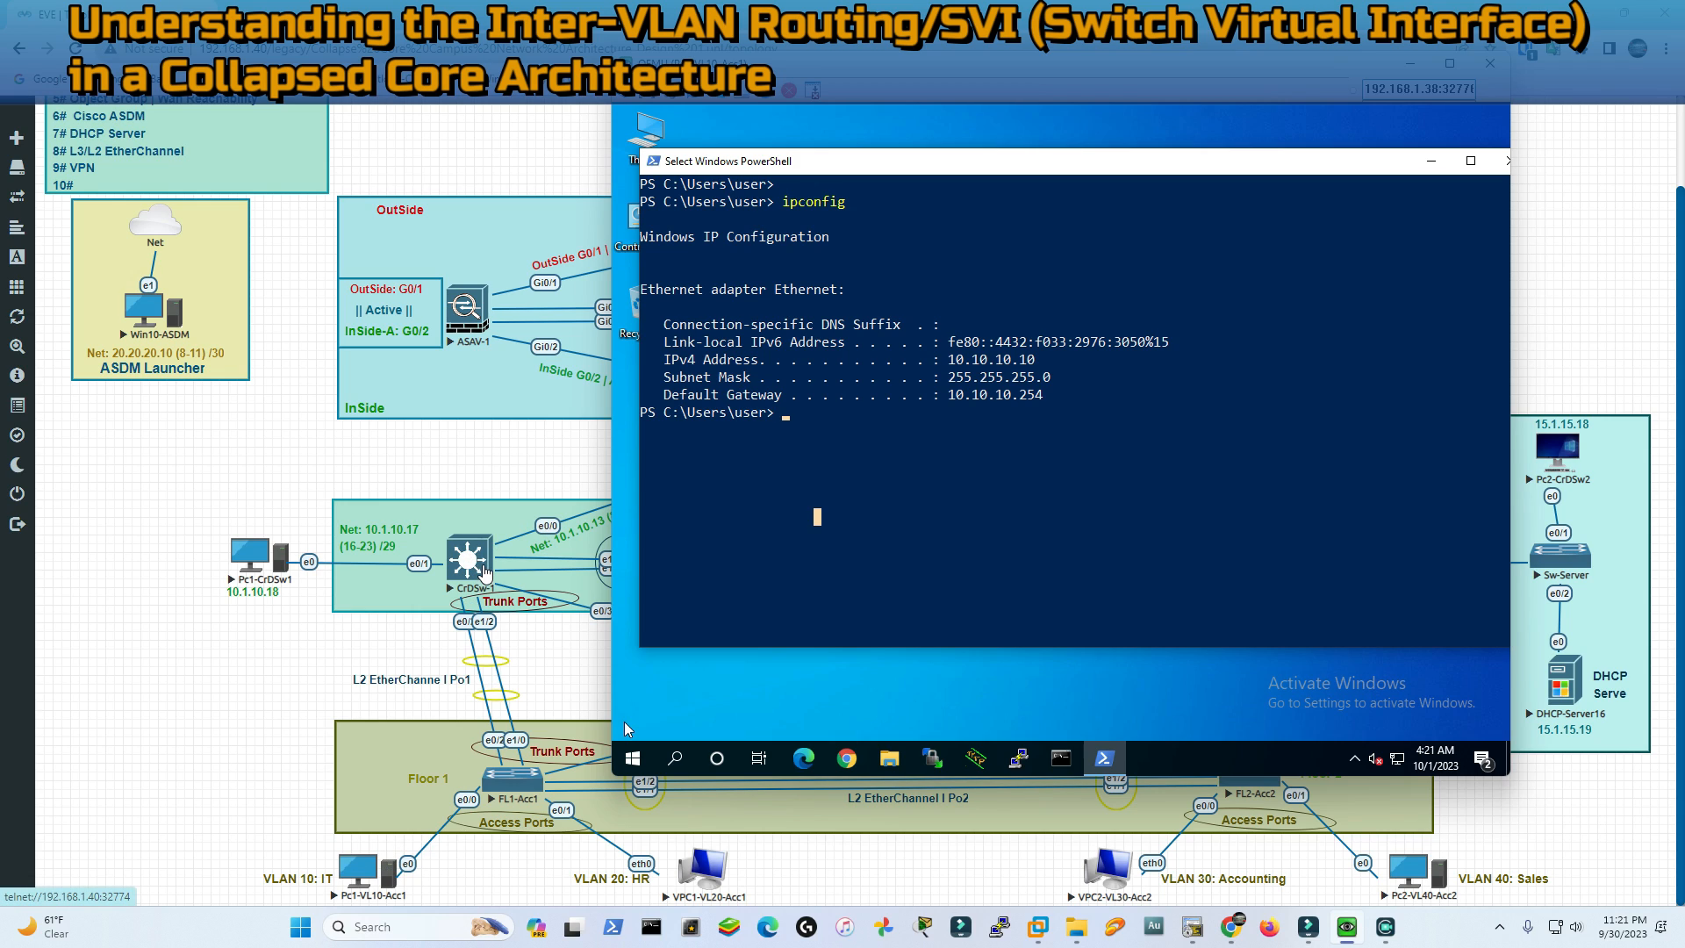
{"action": "mouse_move", "coordinate": [485, 542]}
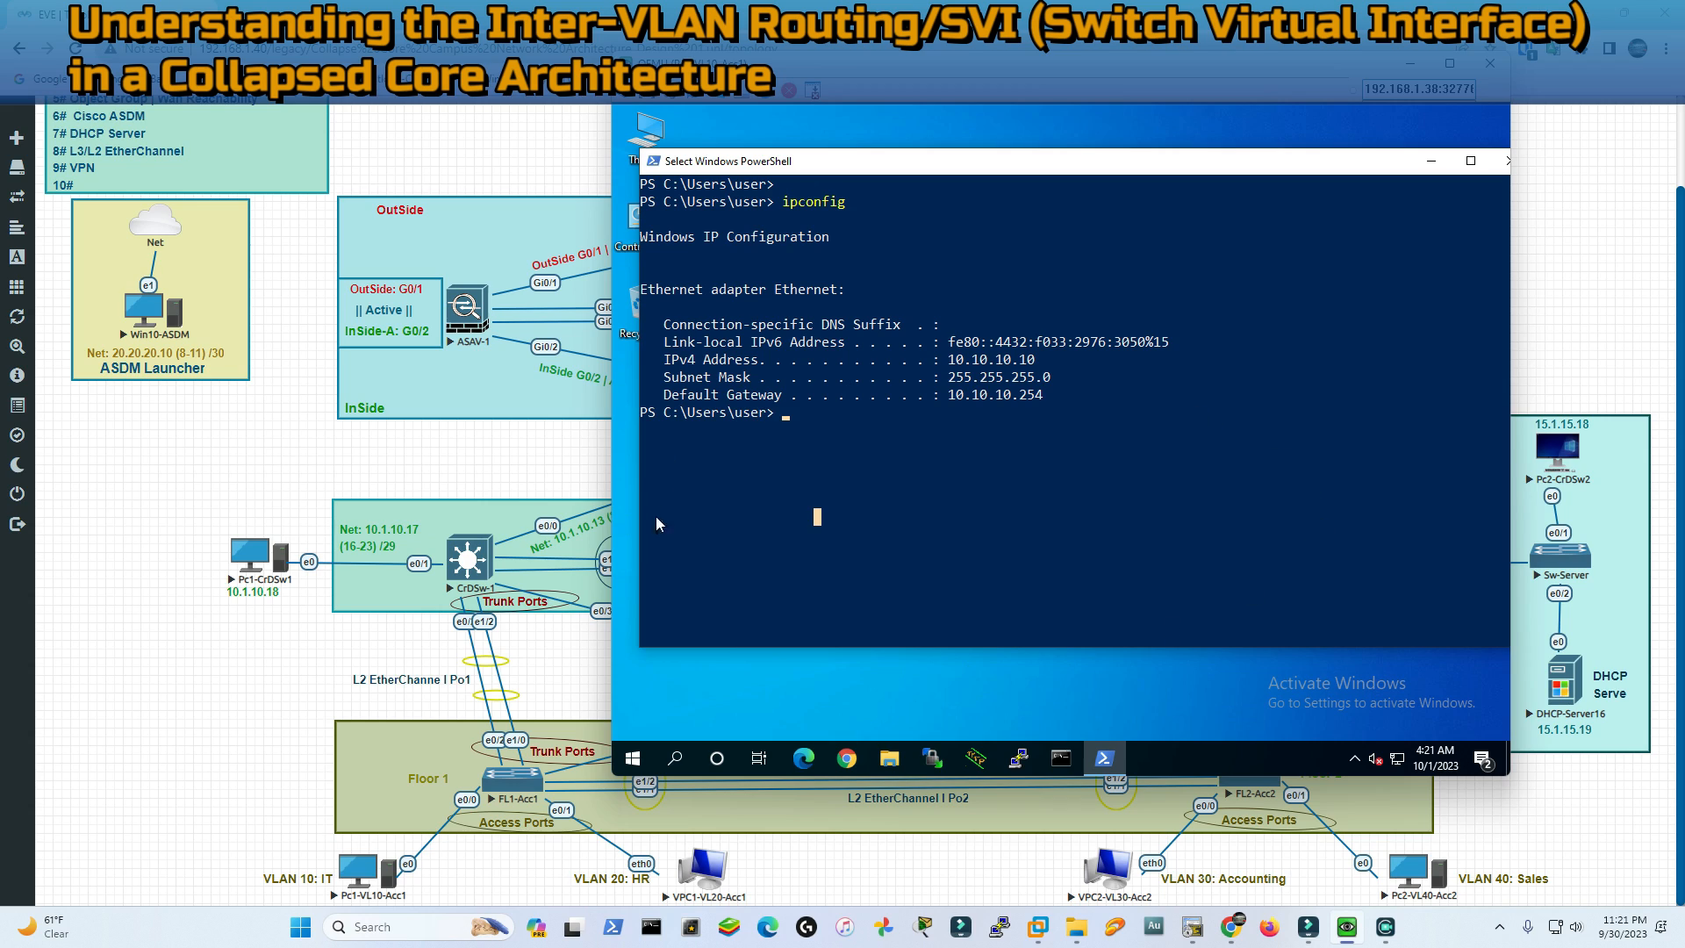
{"action": "mouse_move", "coordinate": [717, 758]}
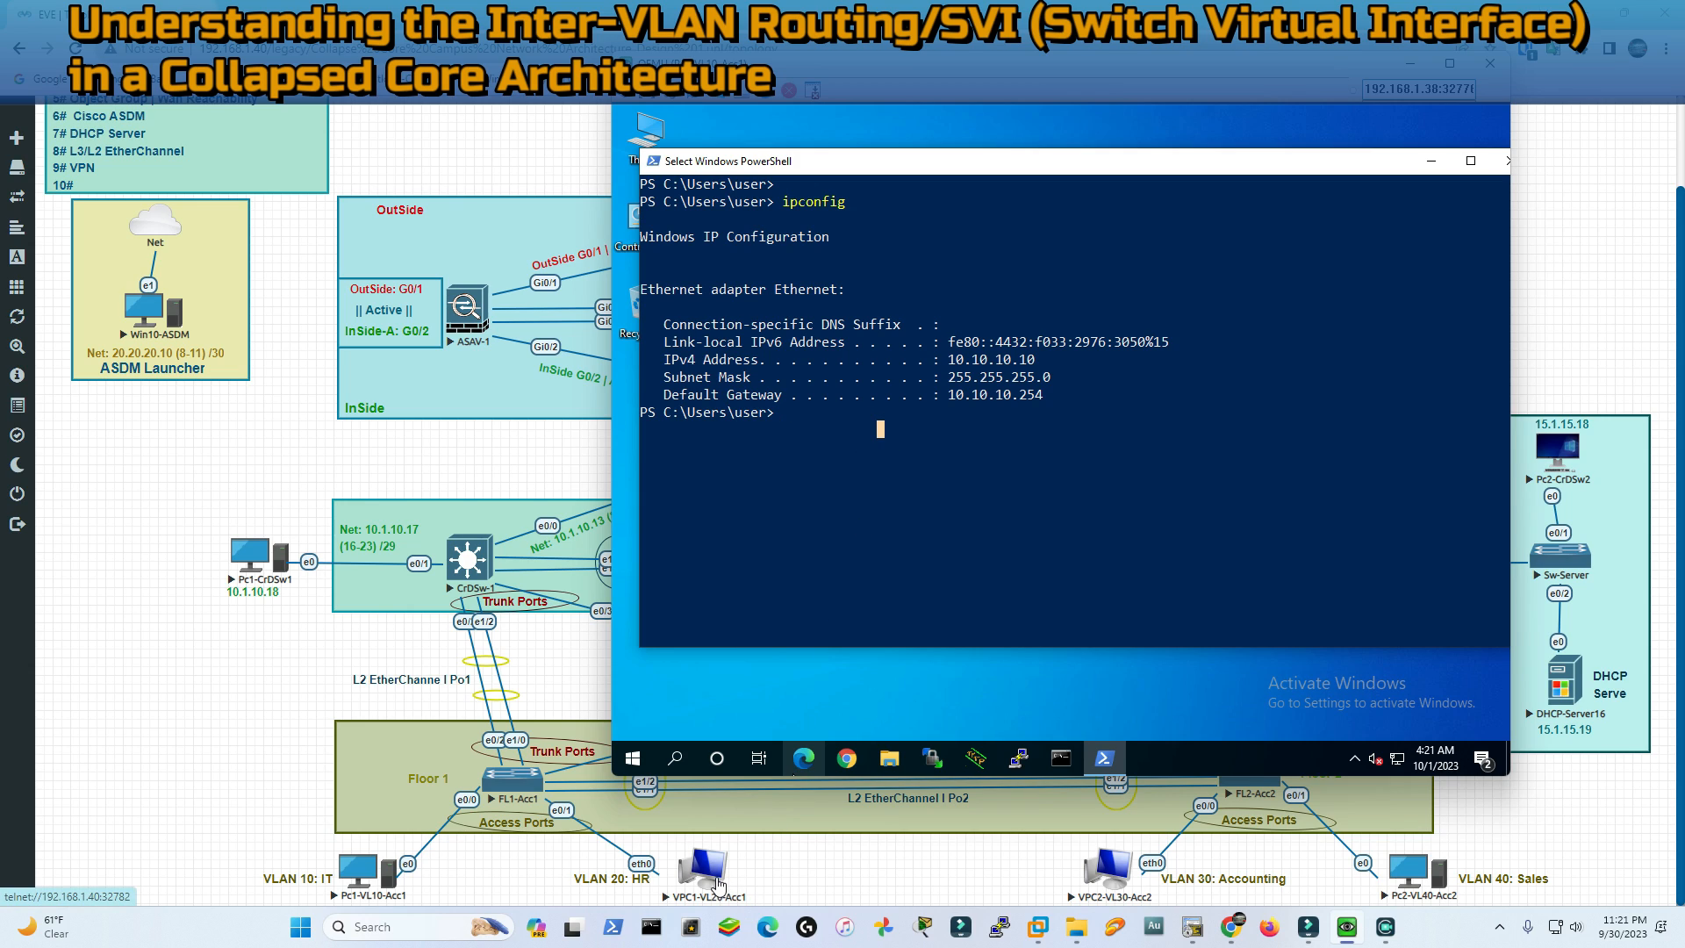
{"action": "type", "text": "ping 20.20.20."}
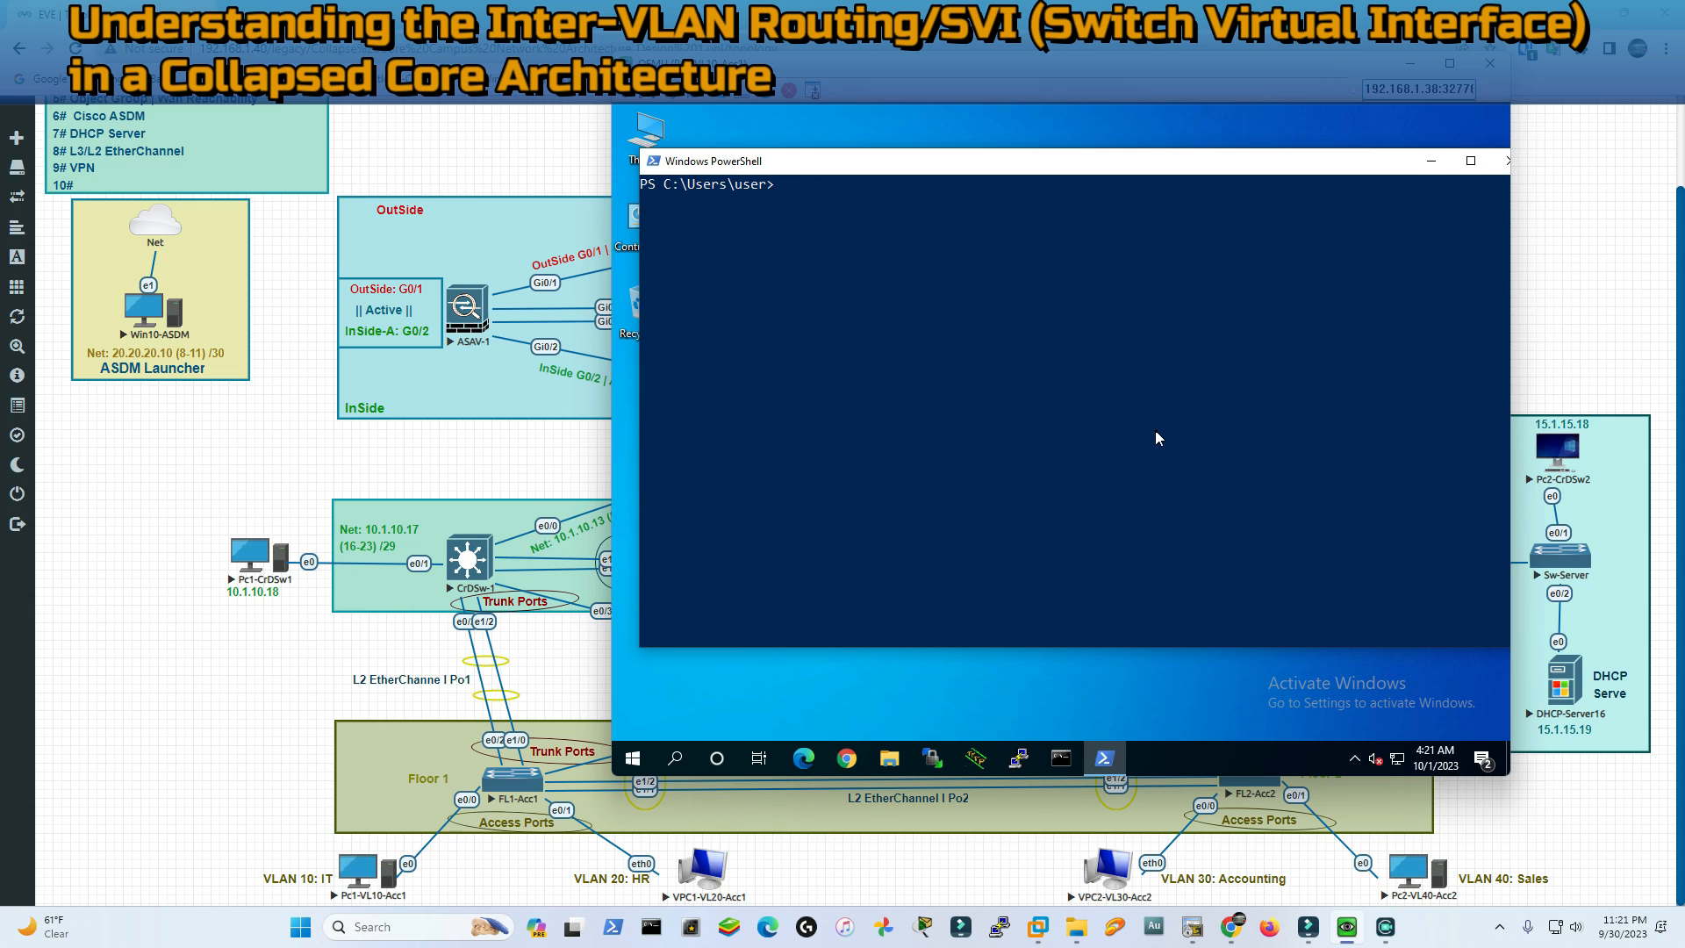
Run tracert 20.20.20.10, reaching the VLAN 20 host in two hops via 10.10.10.1
{"action": "type", "text": "Tracert 20.20.20.10"}
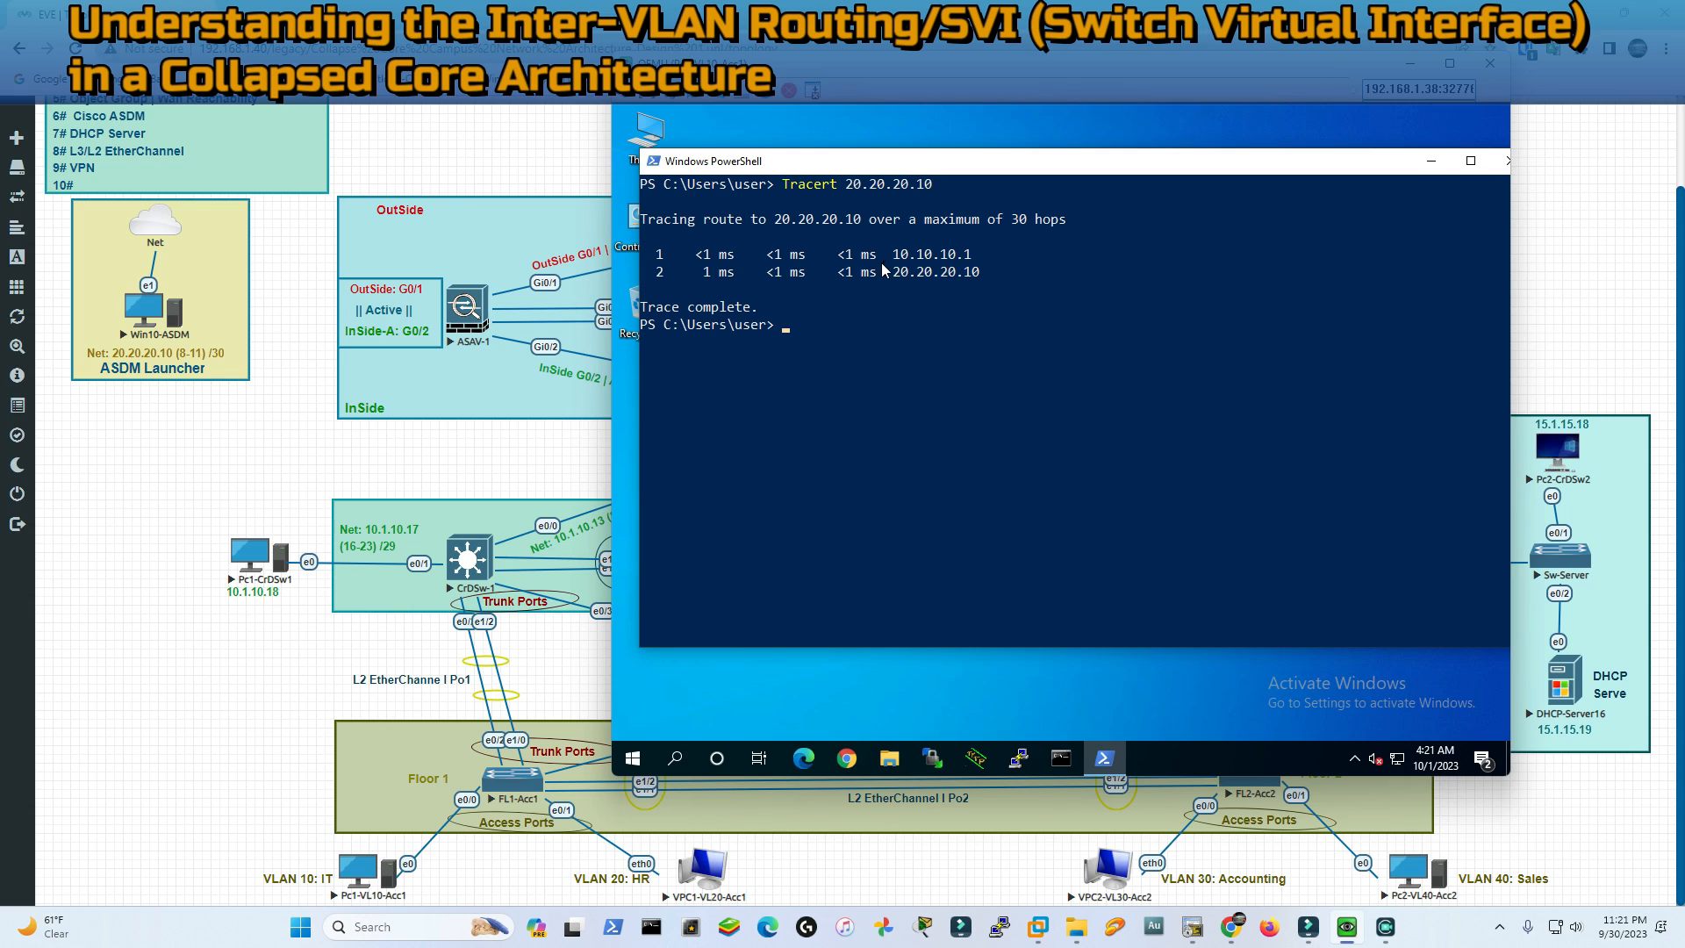
{"action": "mouse_move", "coordinate": [964, 263]}
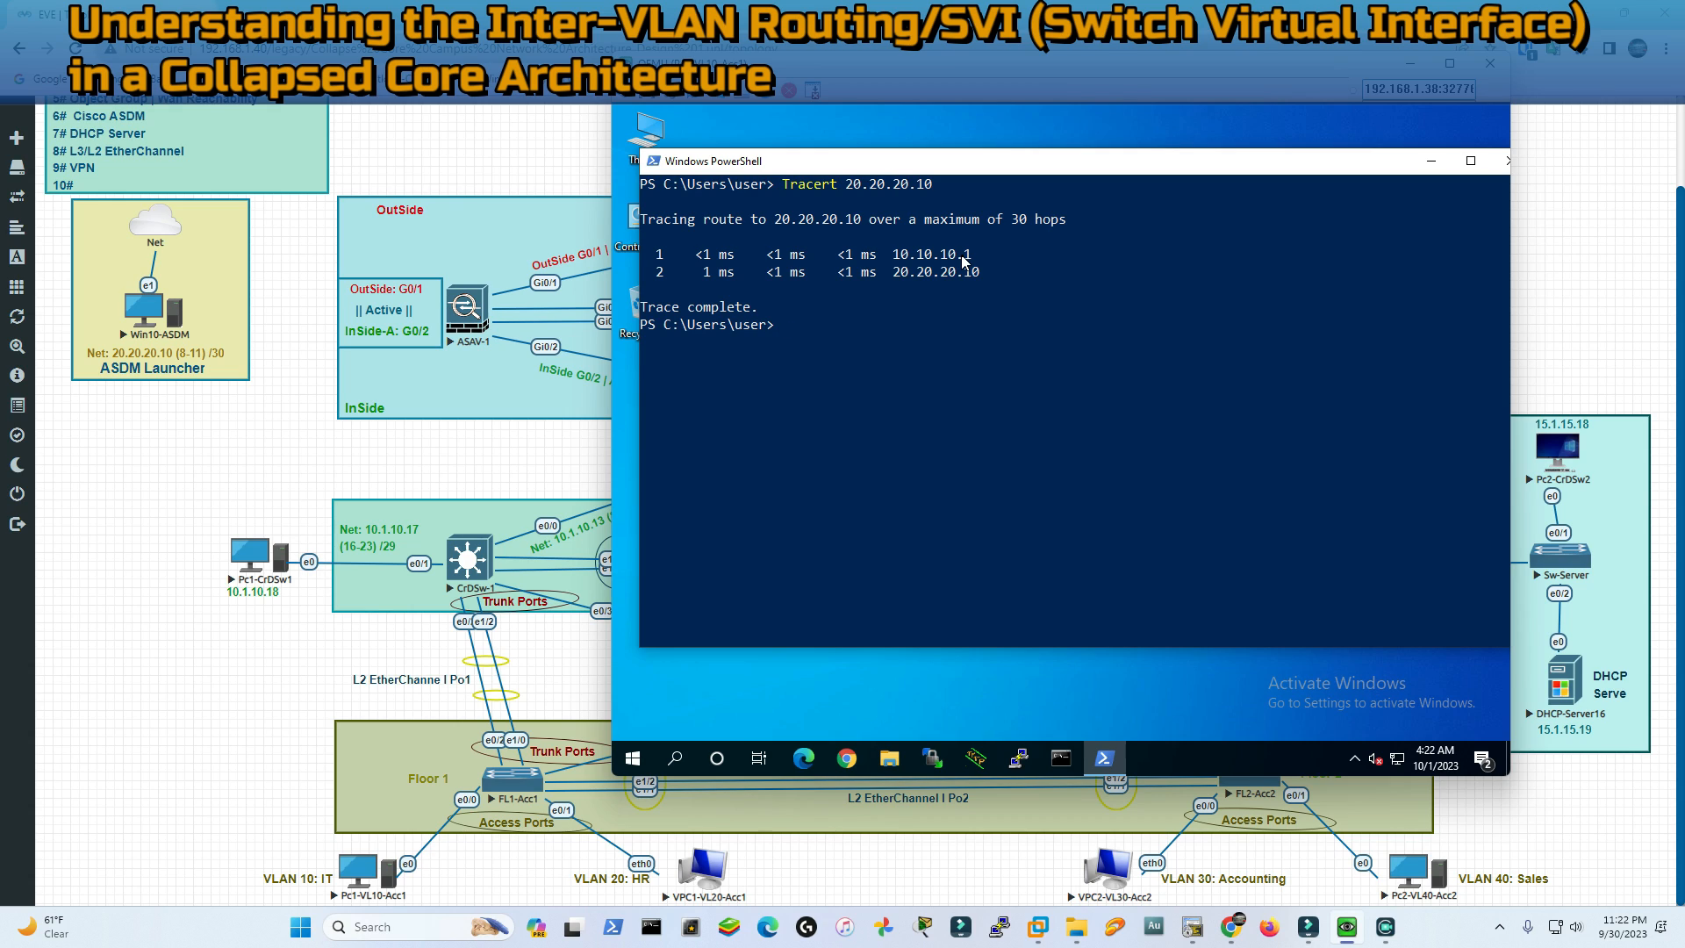
{"action": "mouse_move", "coordinate": [909, 298]}
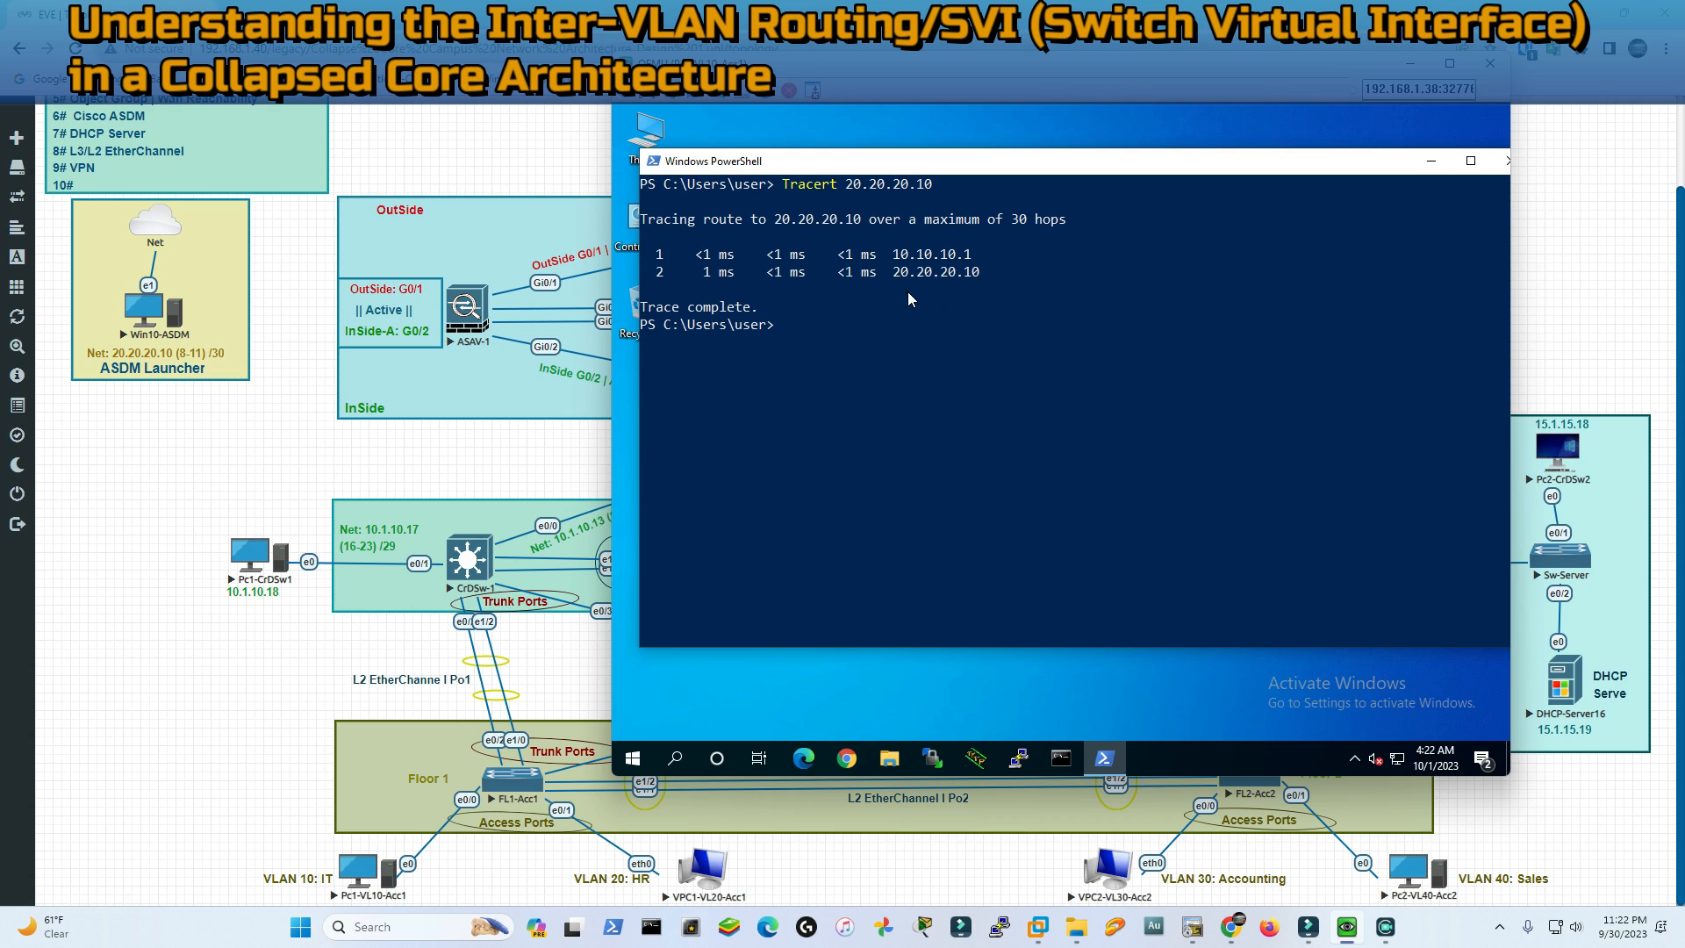